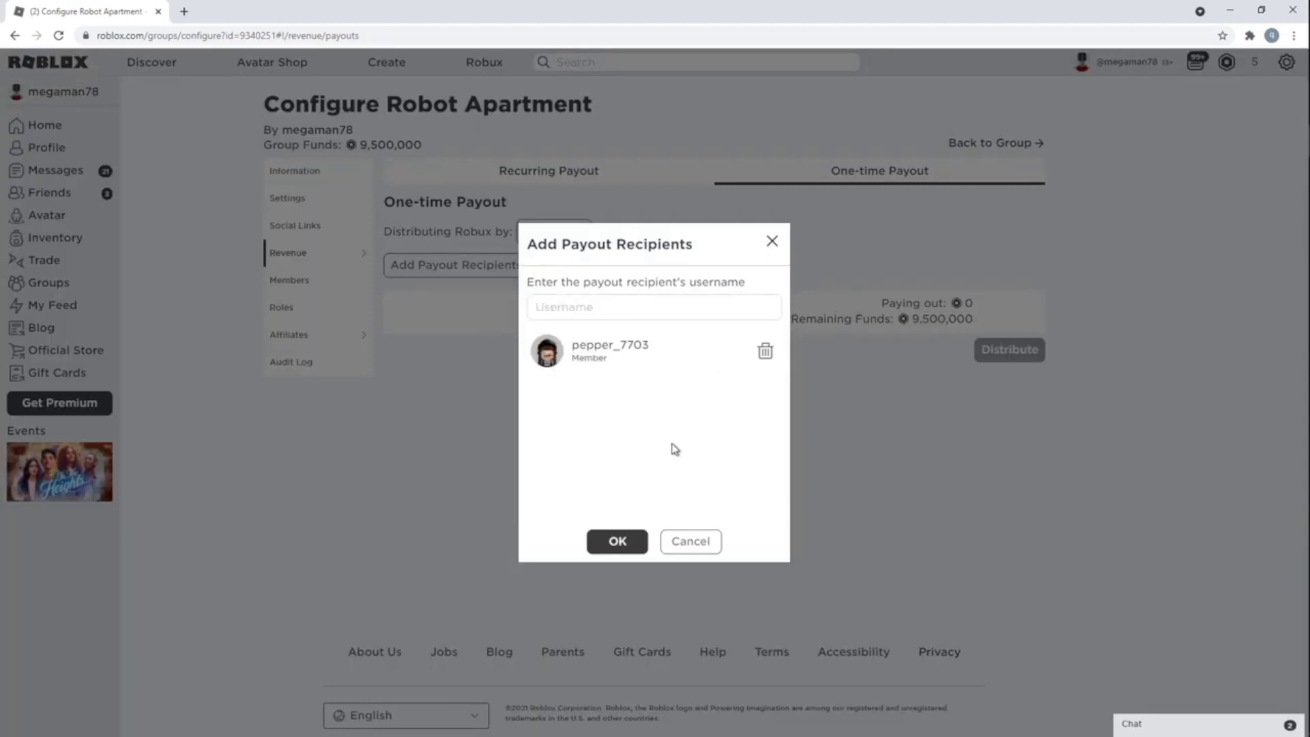
left_click(617, 540)
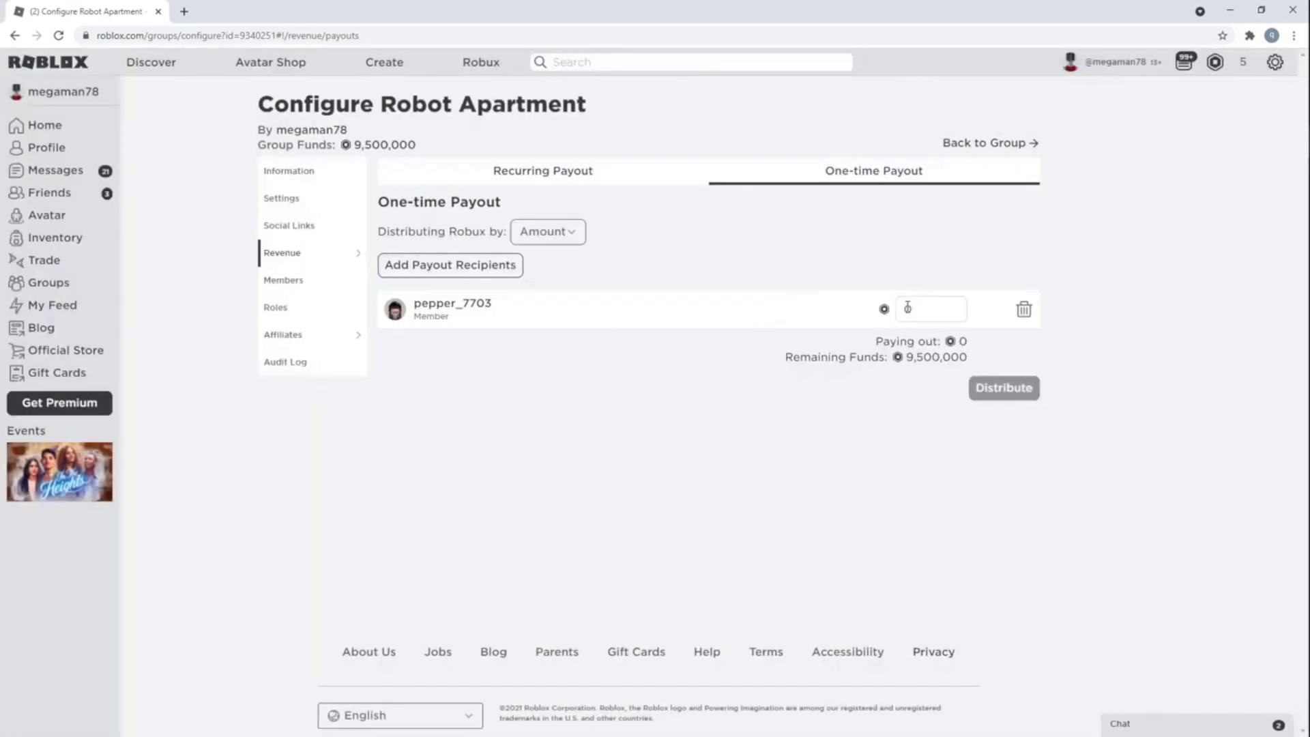
type("100000")
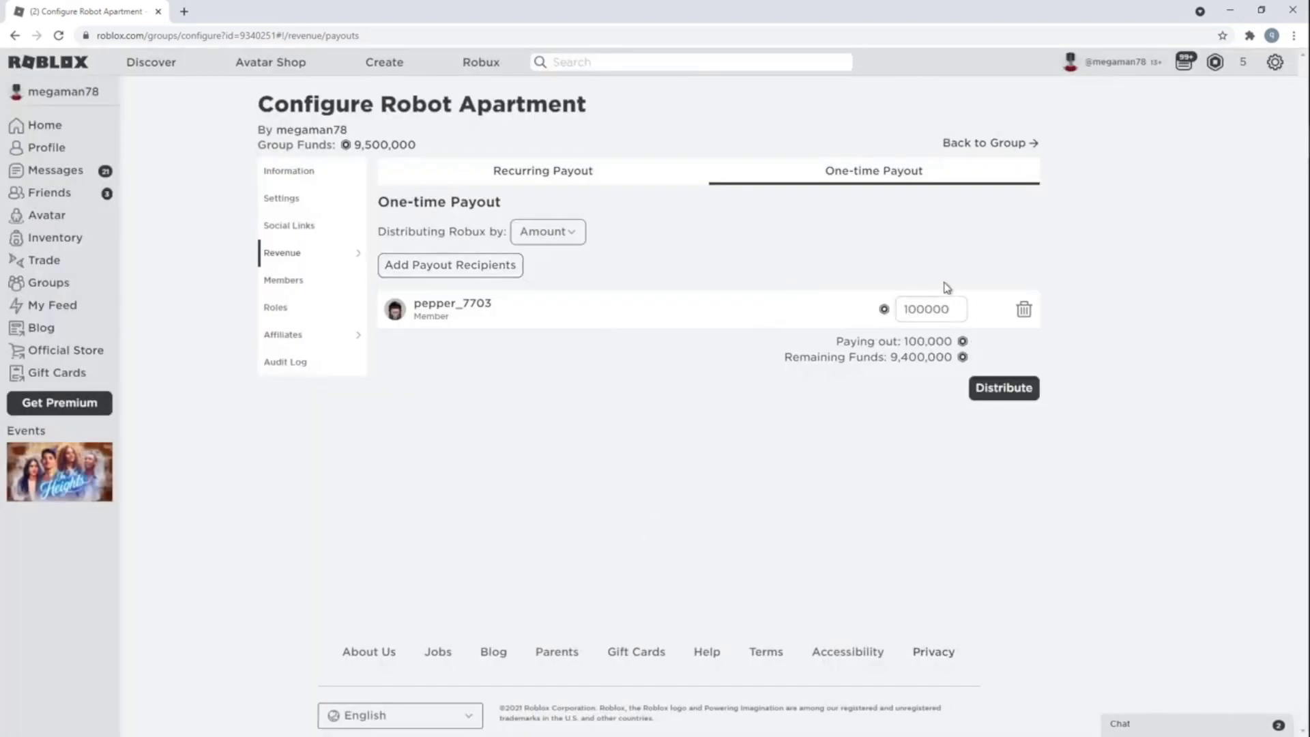
mouse_move(1004, 387)
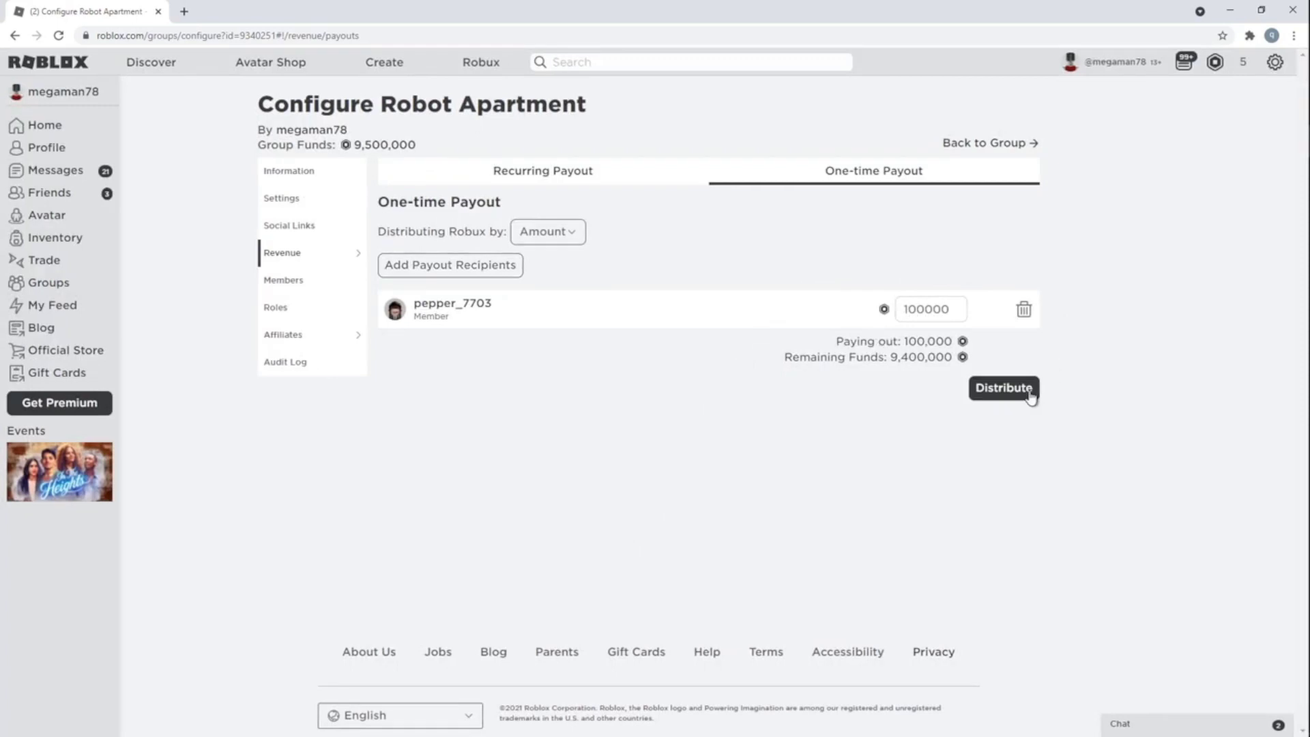
left_click(1004, 388)
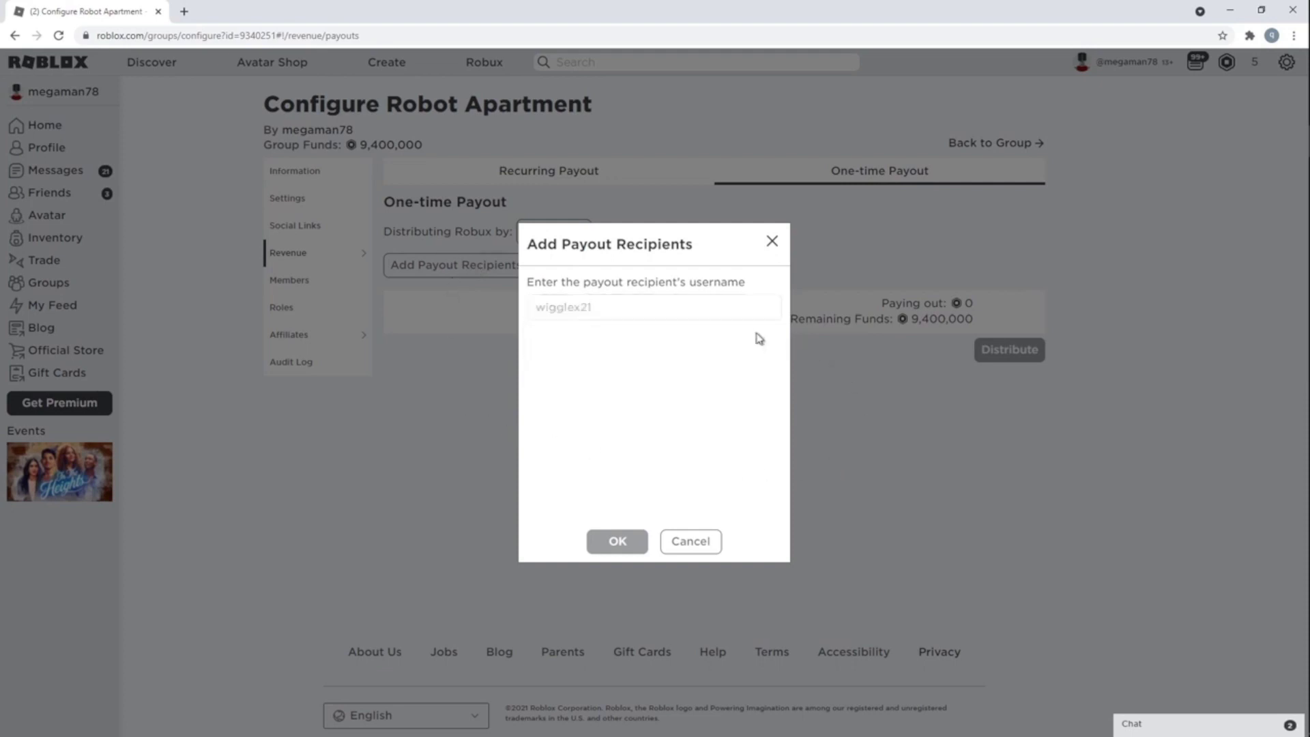
left_click(617, 541)
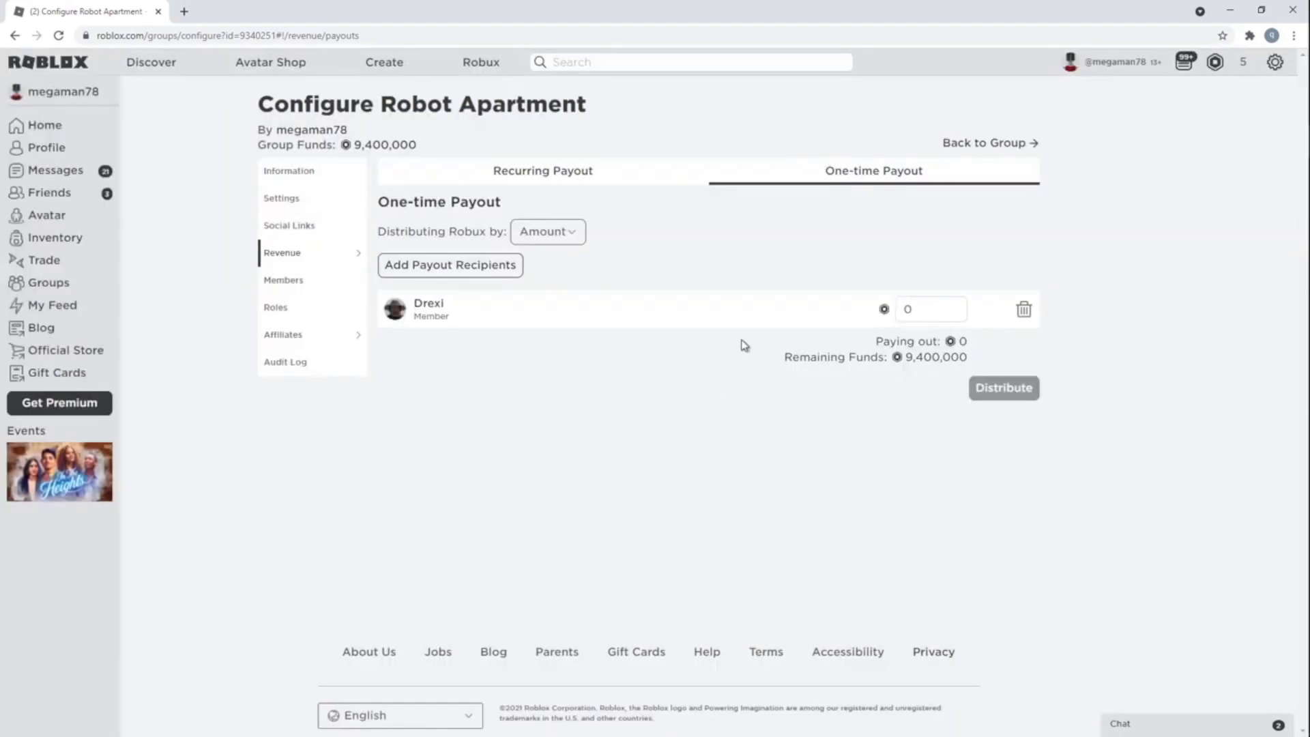
type("100000")
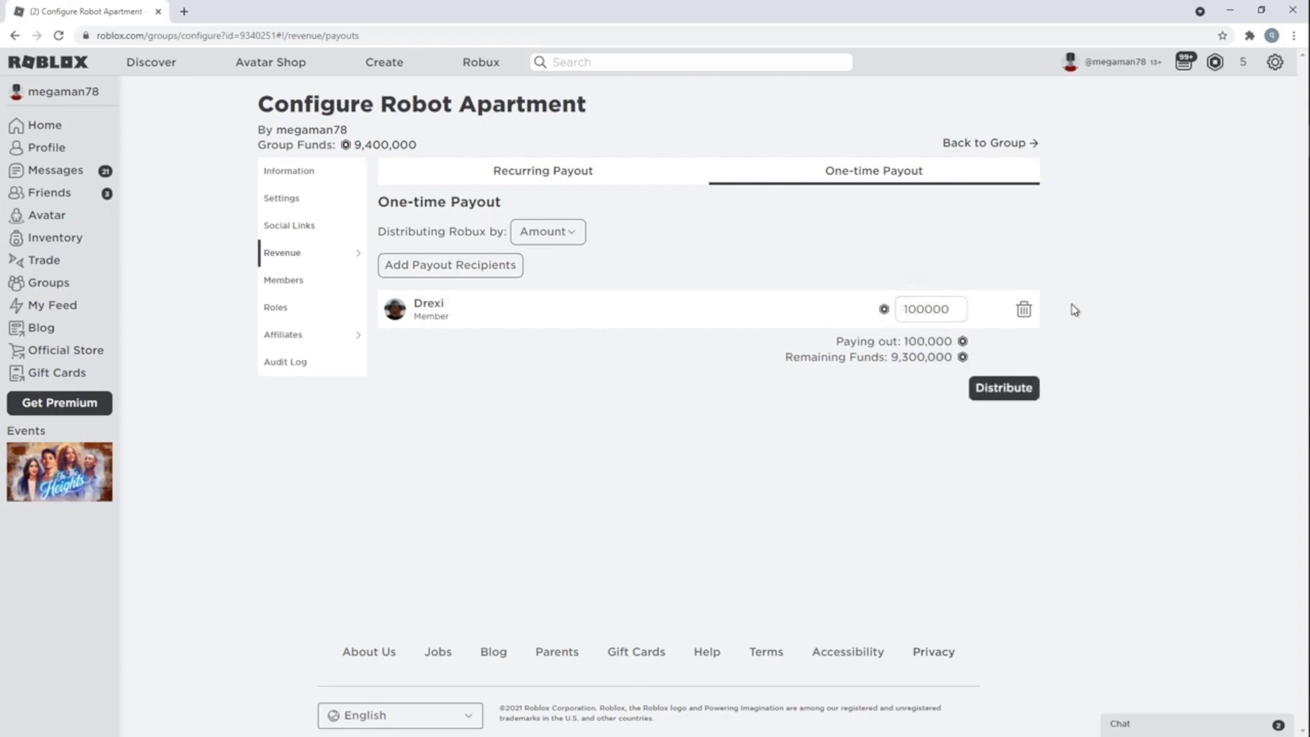
left_click(1004, 388)
type("FlinKey_pj")
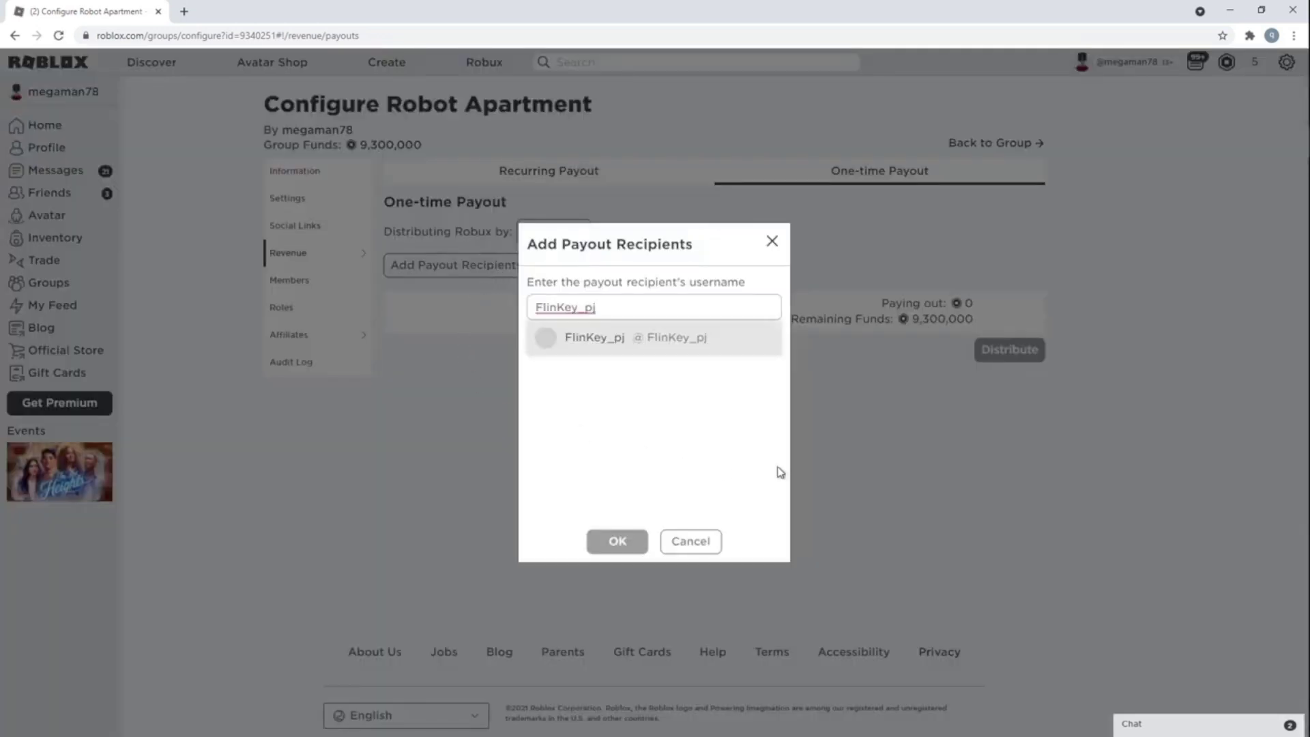
left_click(617, 541)
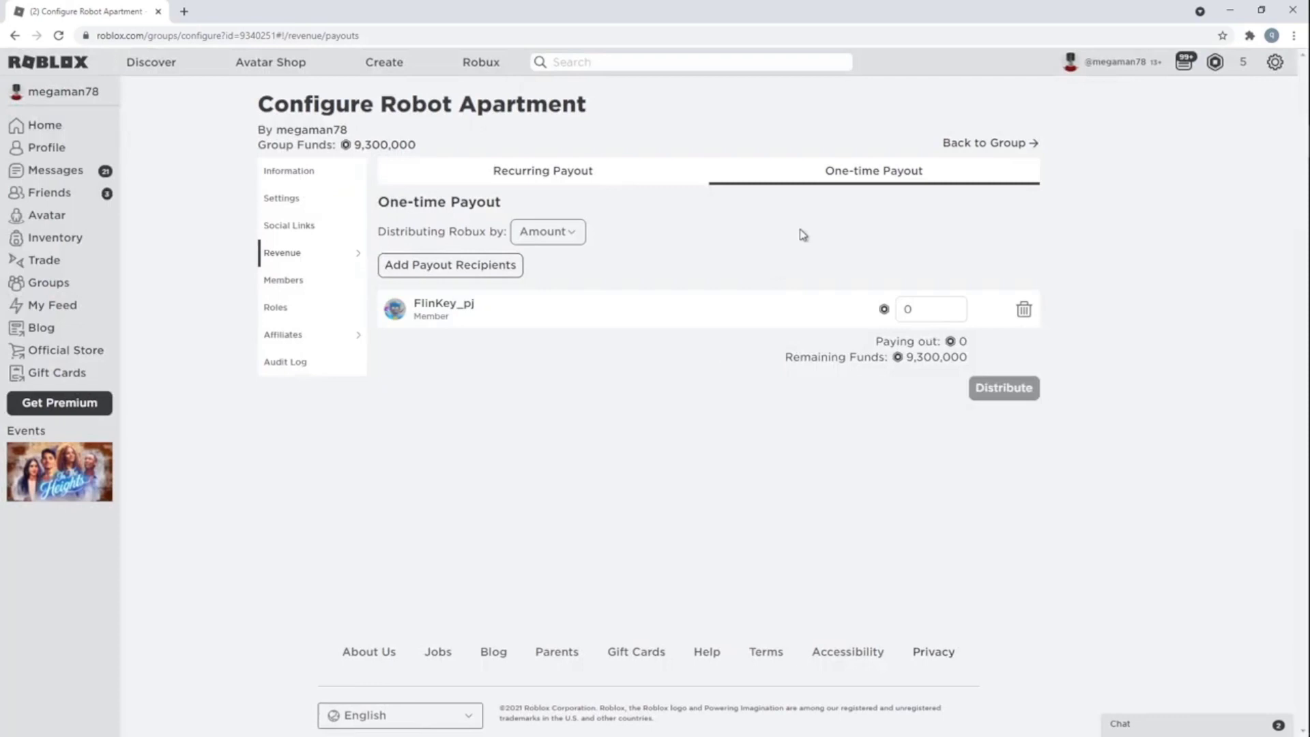
type("100000")
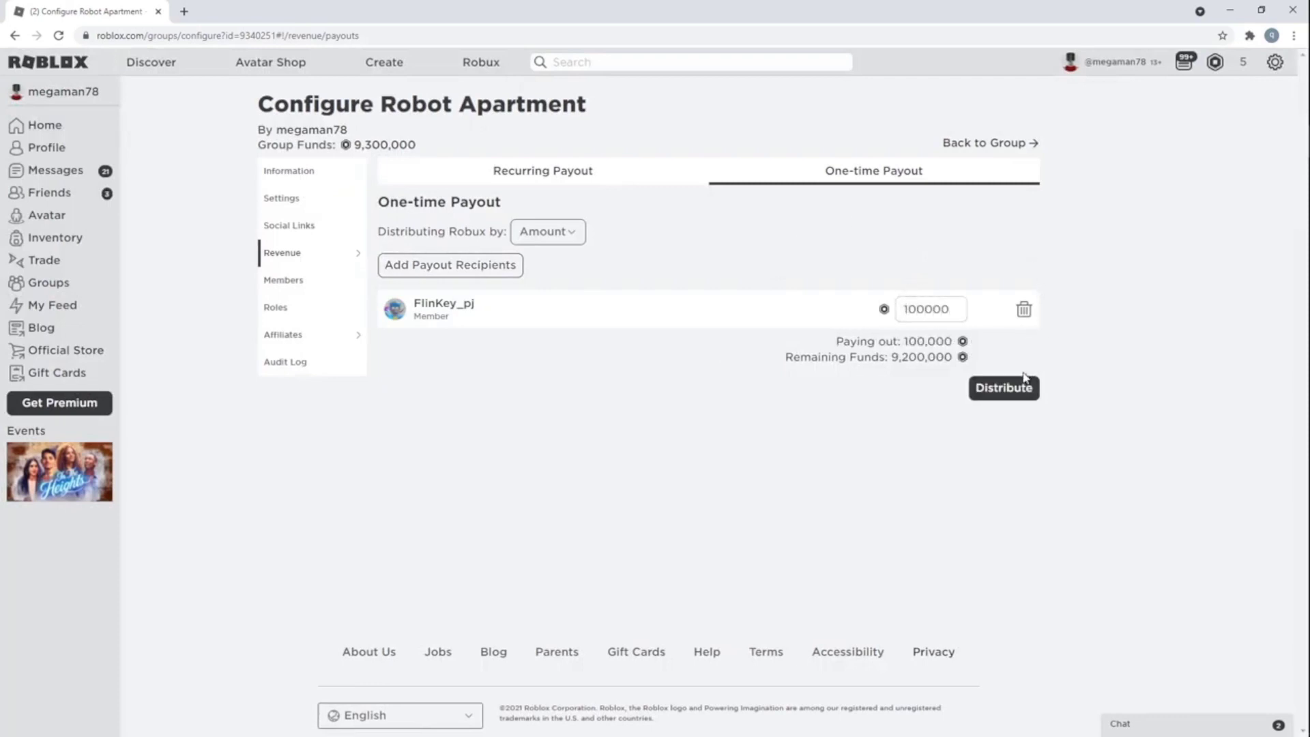
left_click(1003, 387)
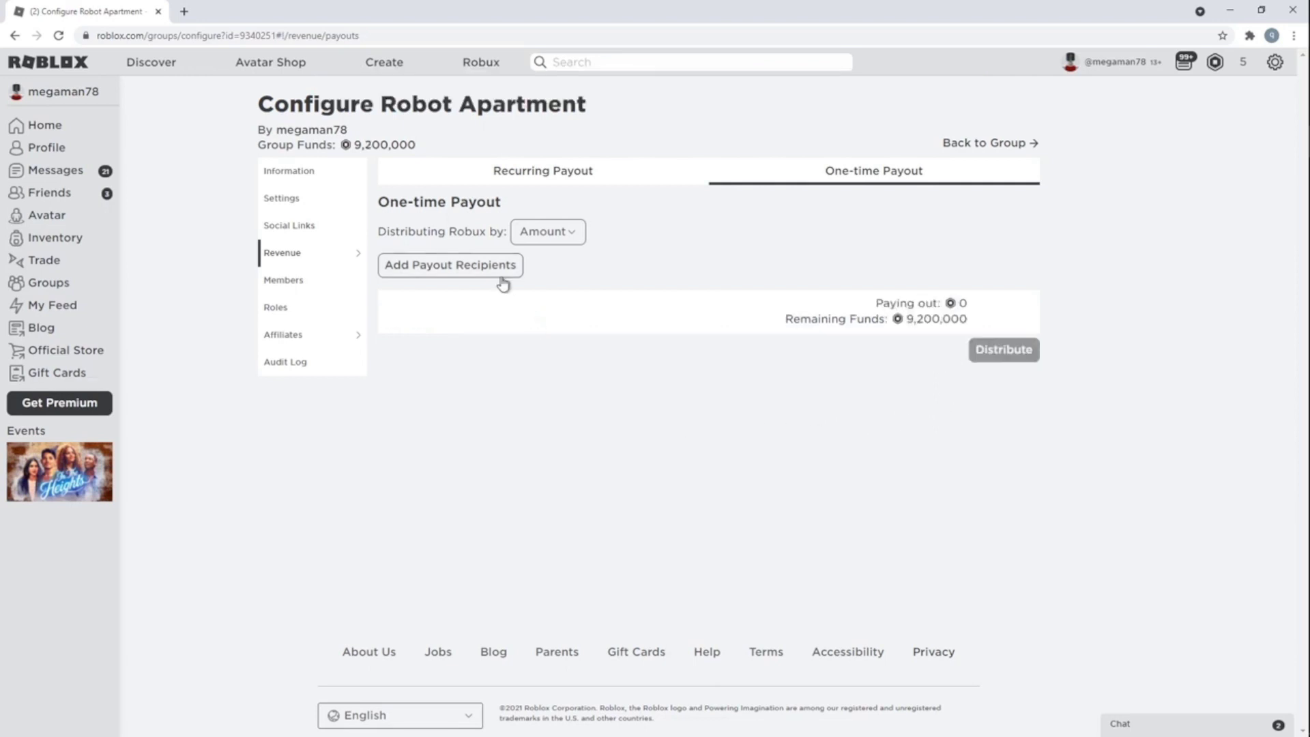
type("HeyMaxi_2019")
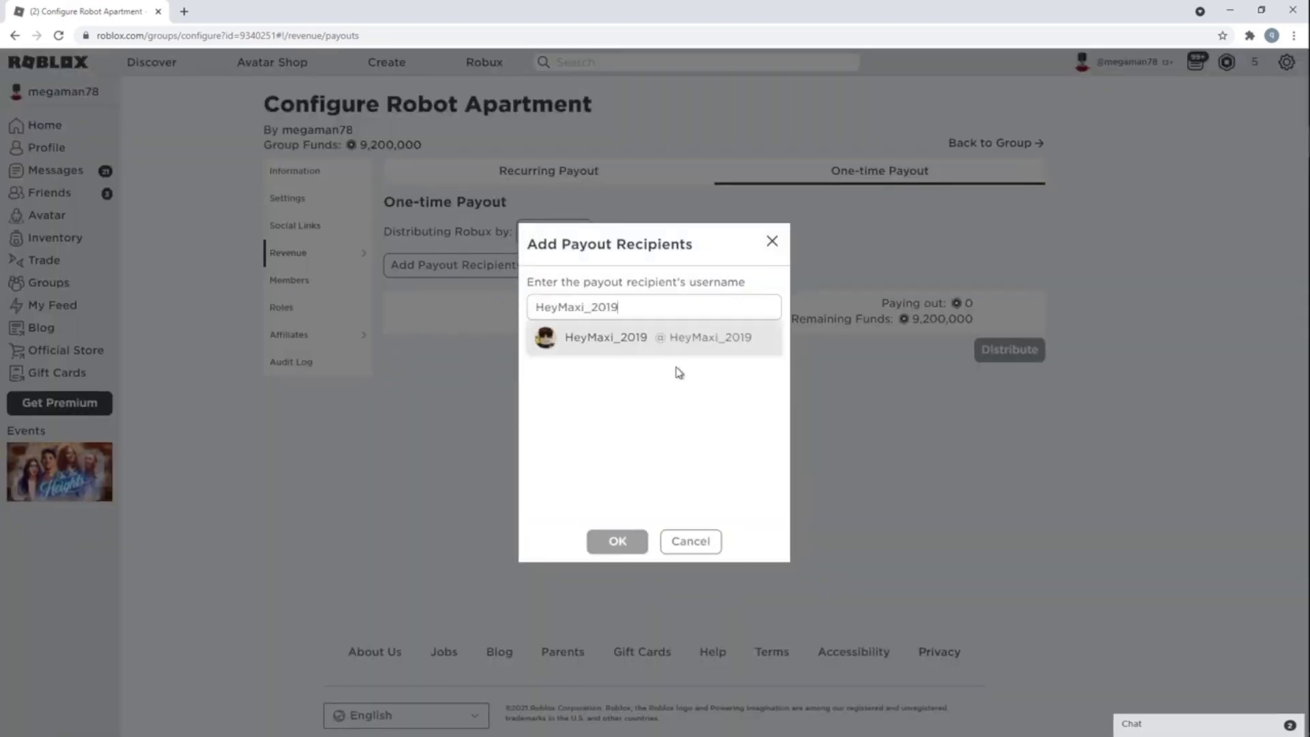
left_click(617, 540)
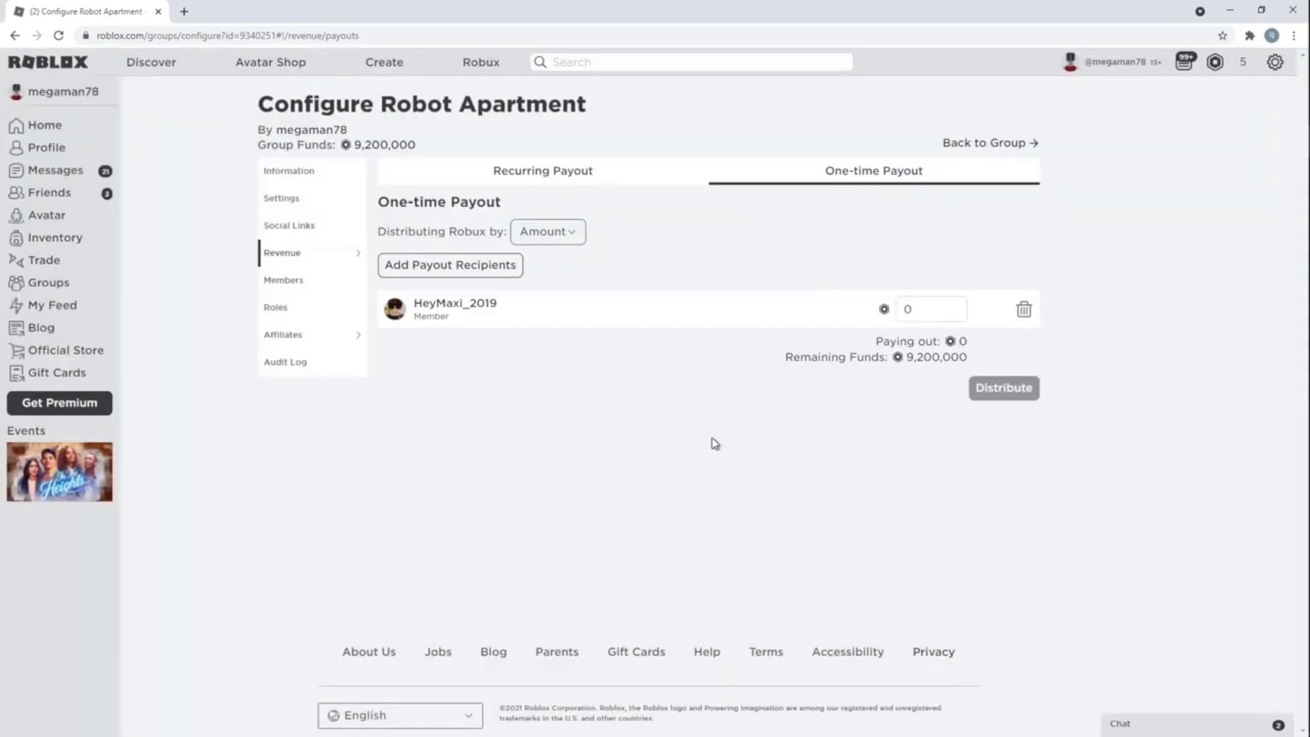
type("10")
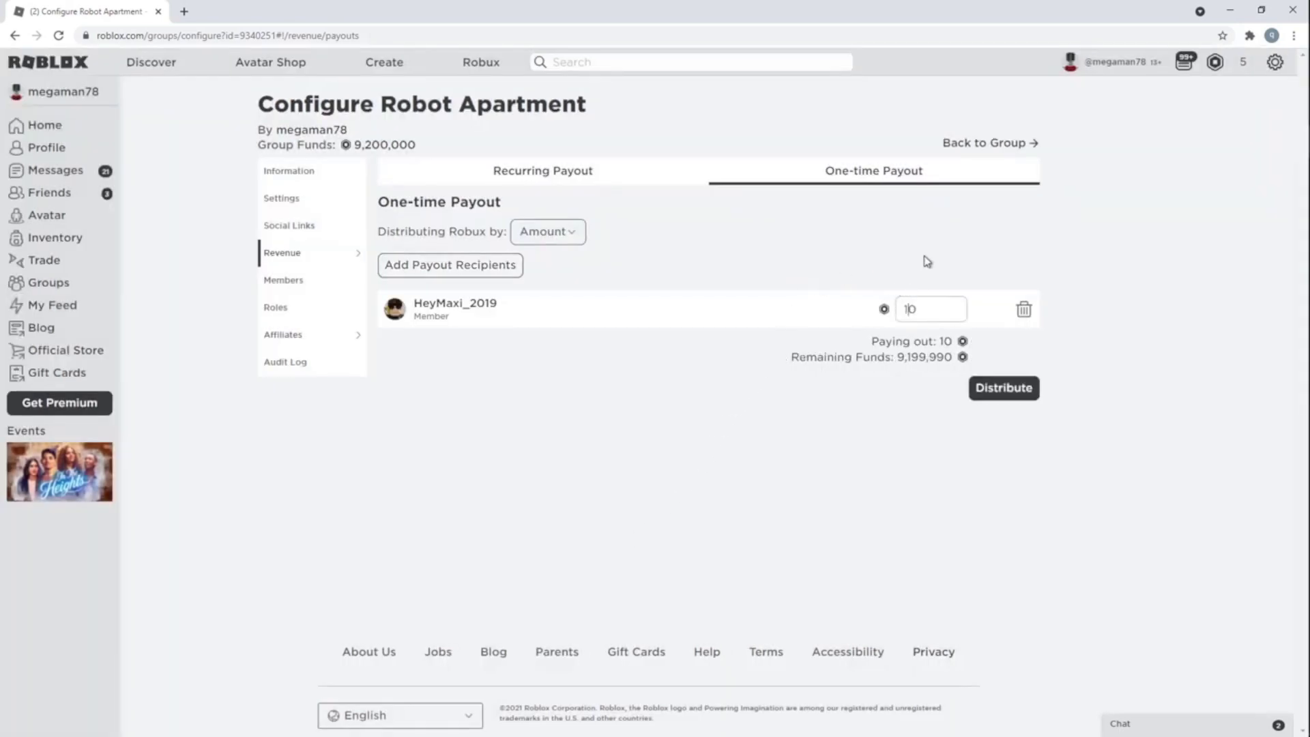
type("10000")
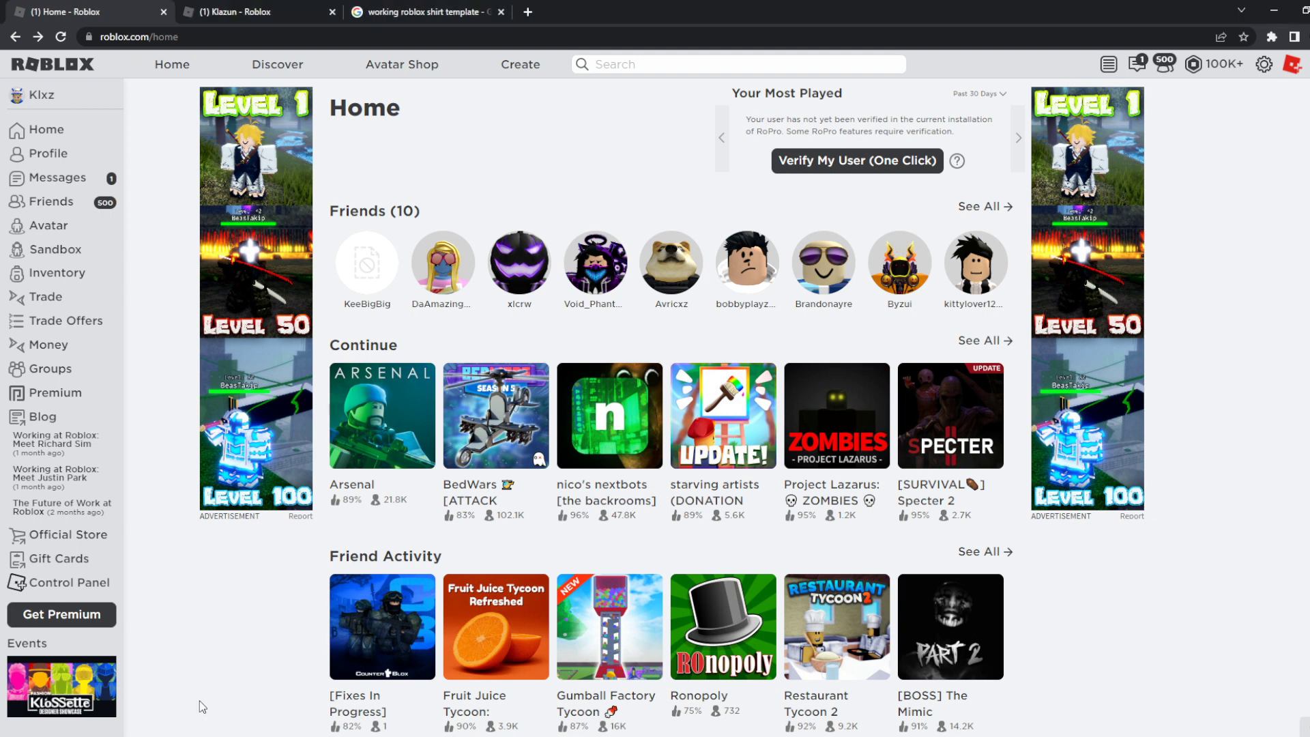
mouse_move(200, 615)
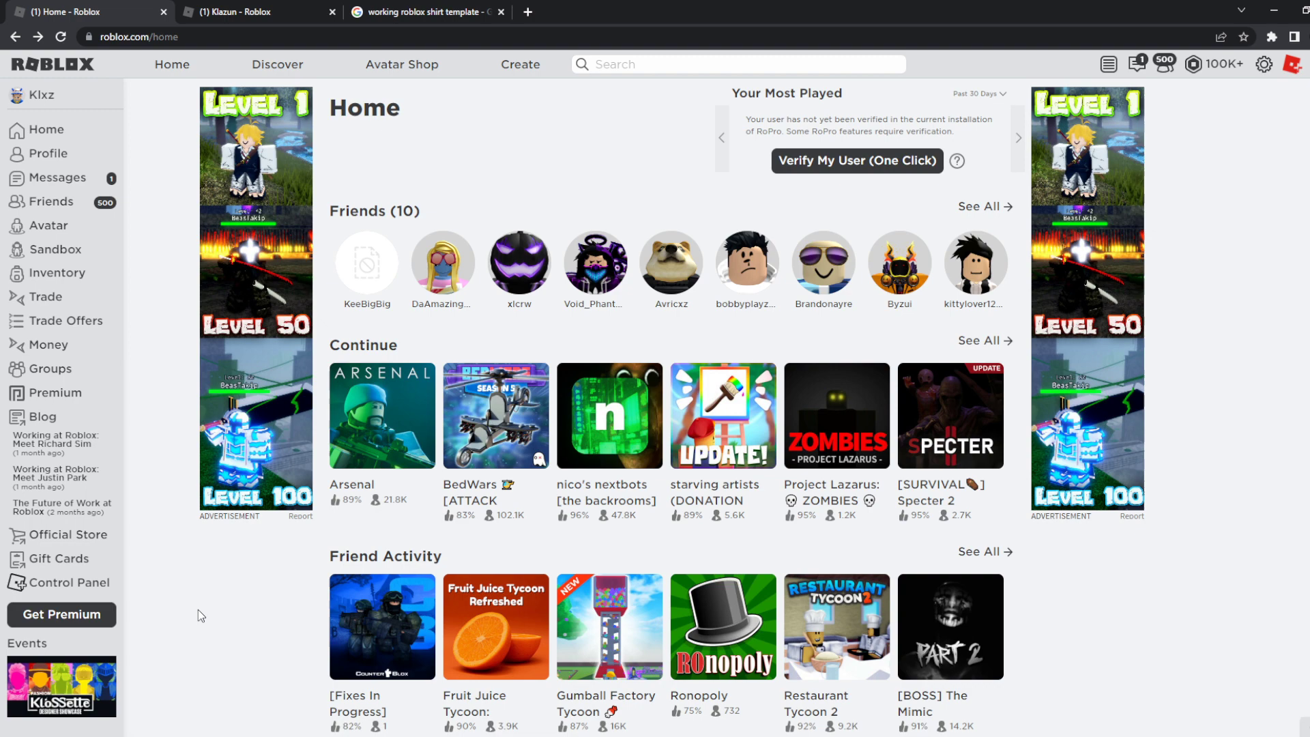
Switch to the Klazun group's page, with its 37K+ members
left_click(226, 11)
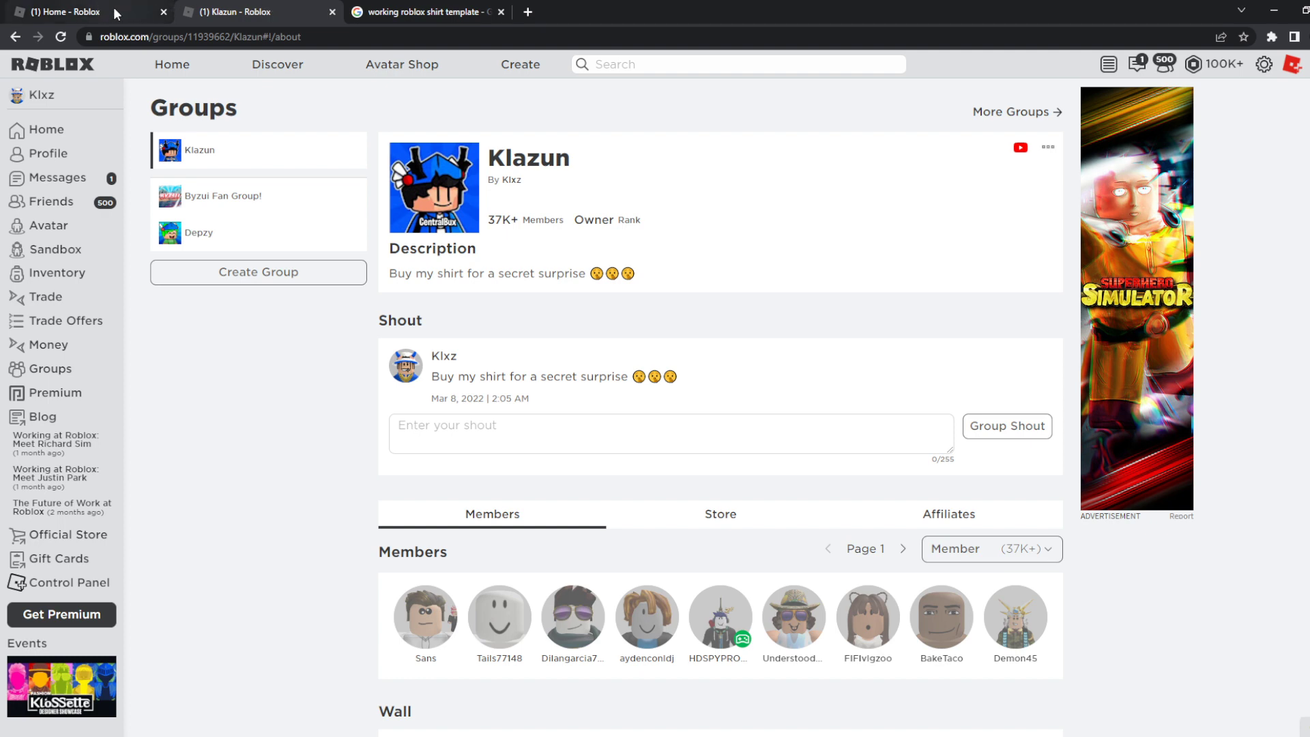
Switch to the 'working roblox shirt template' image results and scroll down the grid
left_click(426, 11)
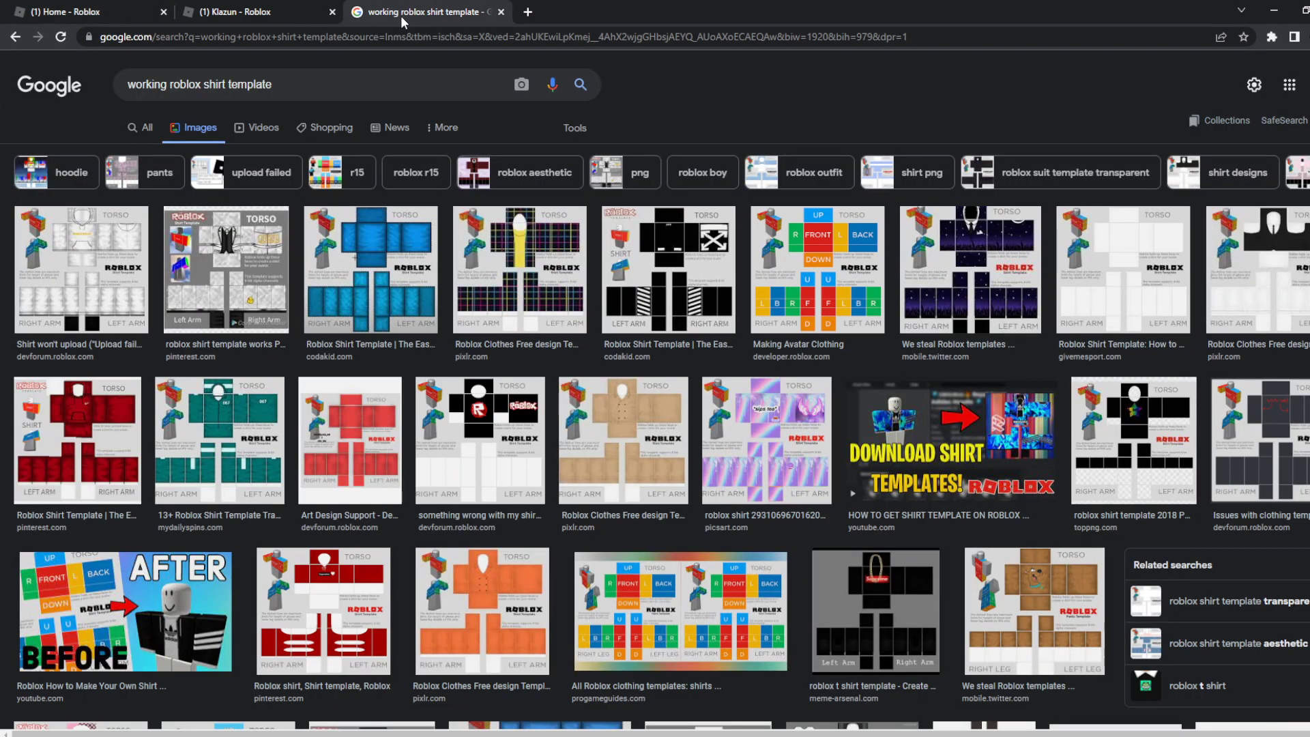
scroll("down", 3)
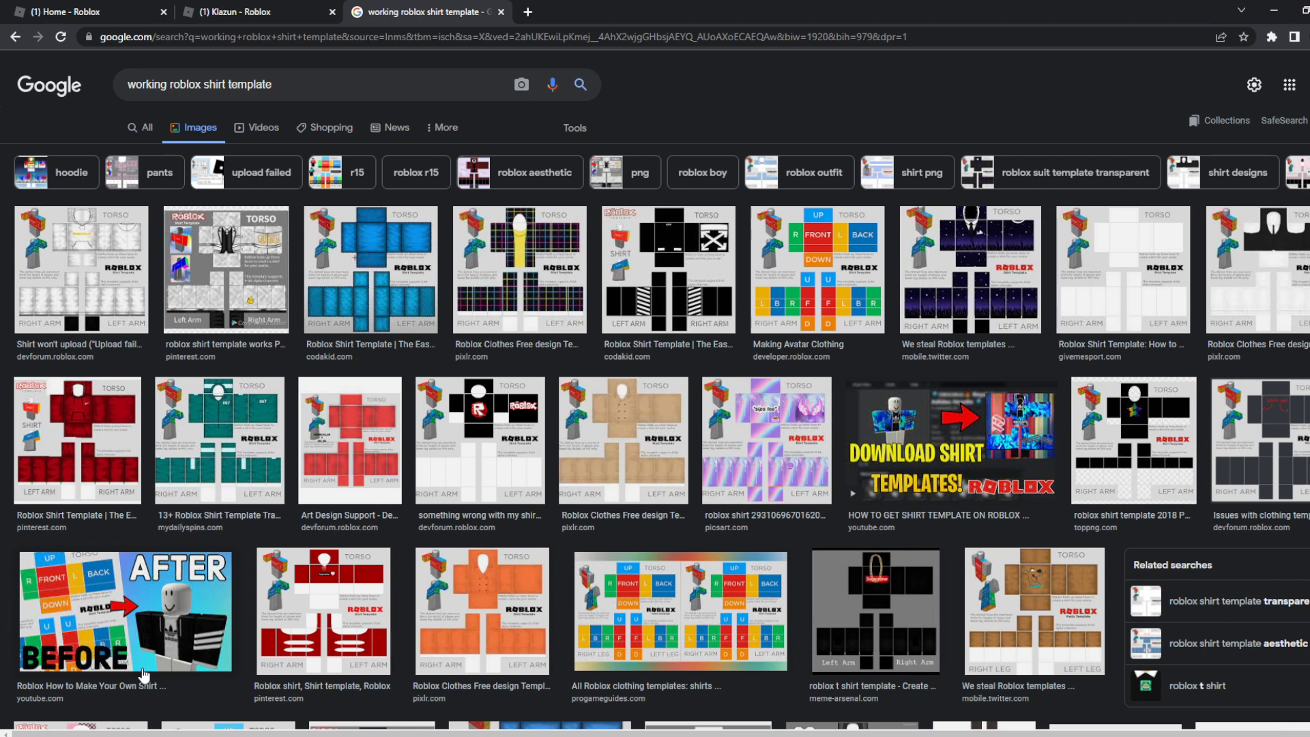
mouse_move(535, 269)
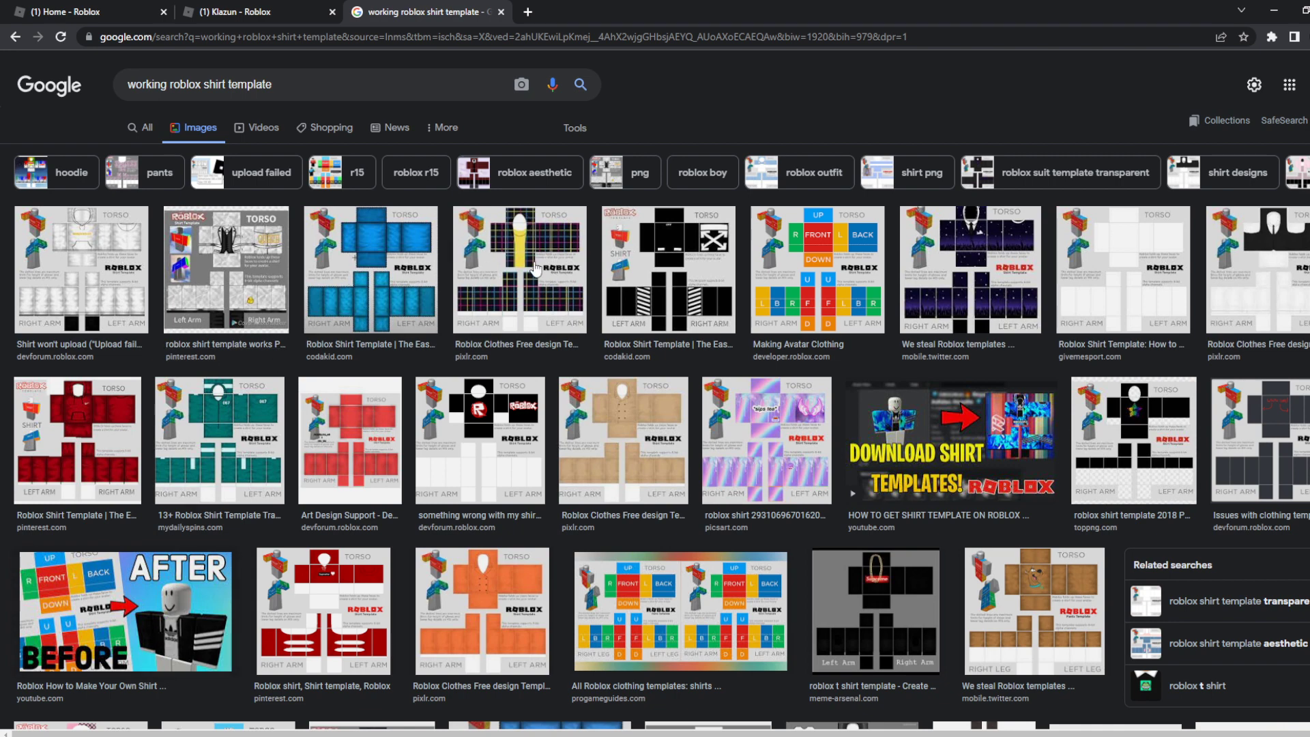
Preview the plaid template, then the white Roblox shirt template from the DevForum
left_click(516, 268)
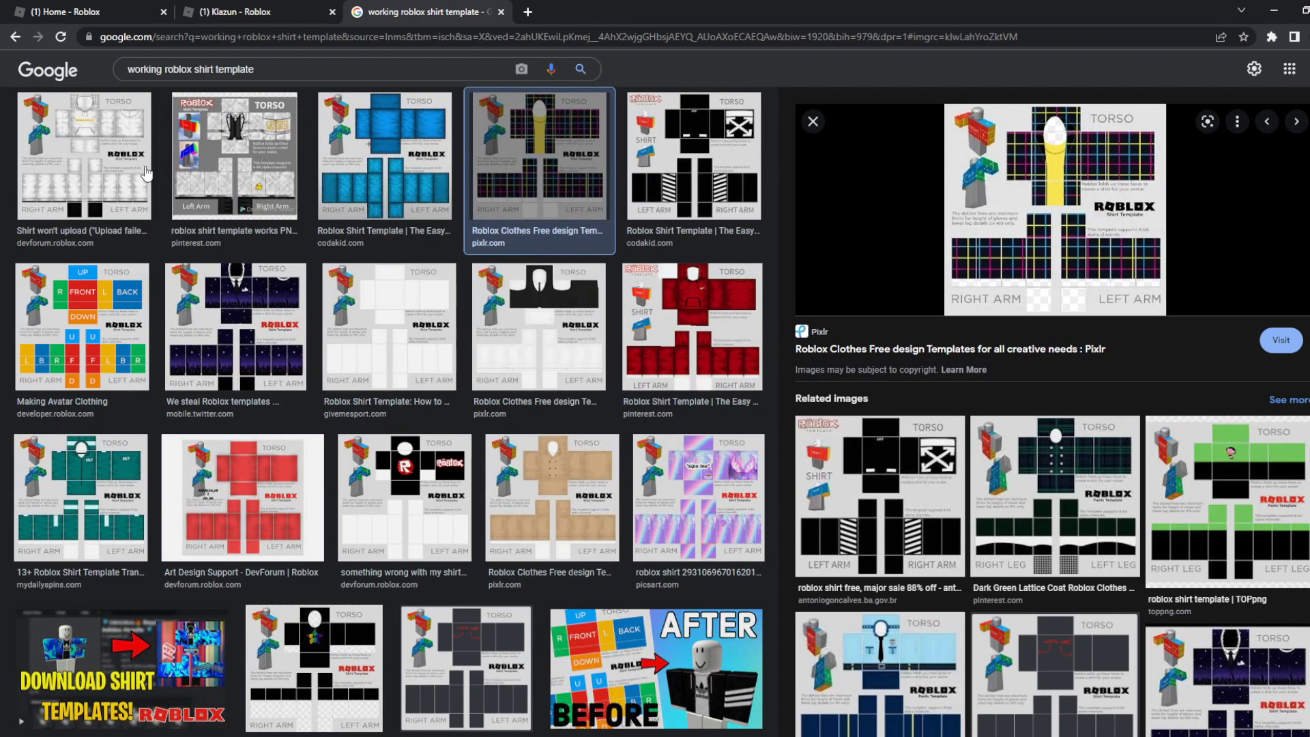
left_click(82, 156)
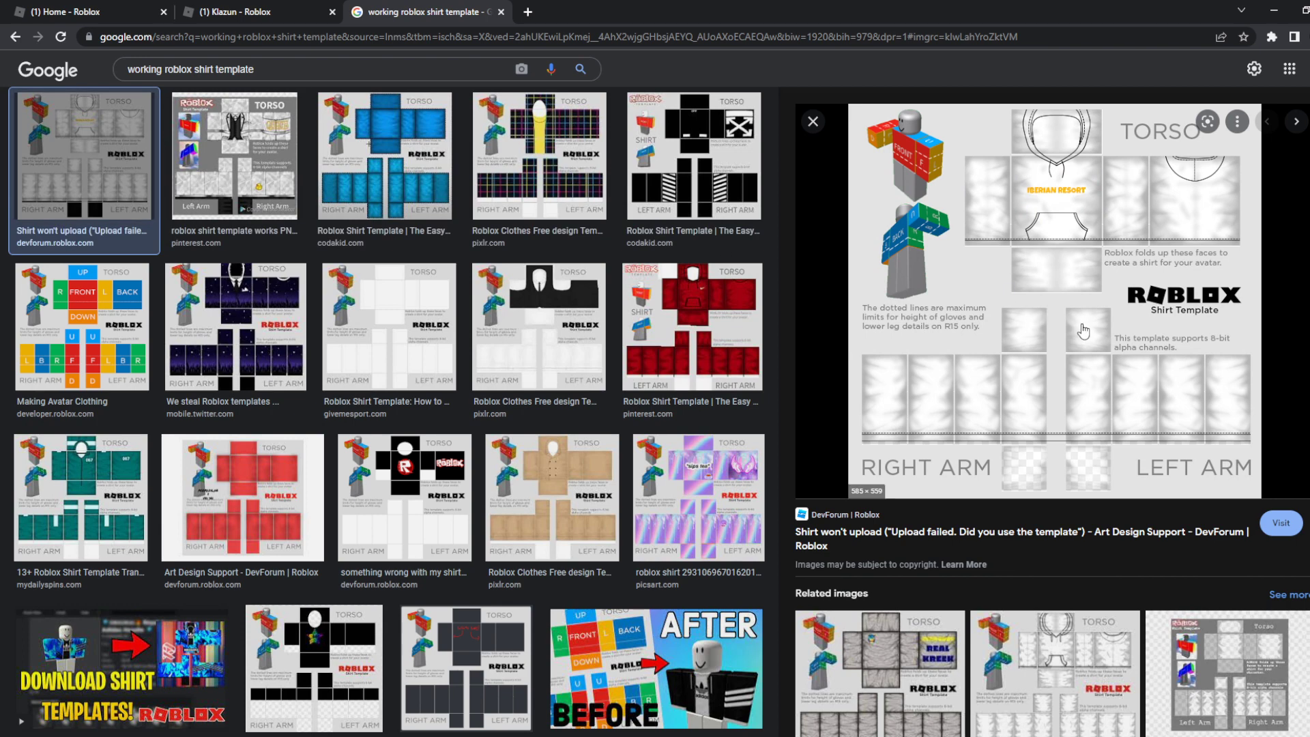
mouse_move(1119, 497)
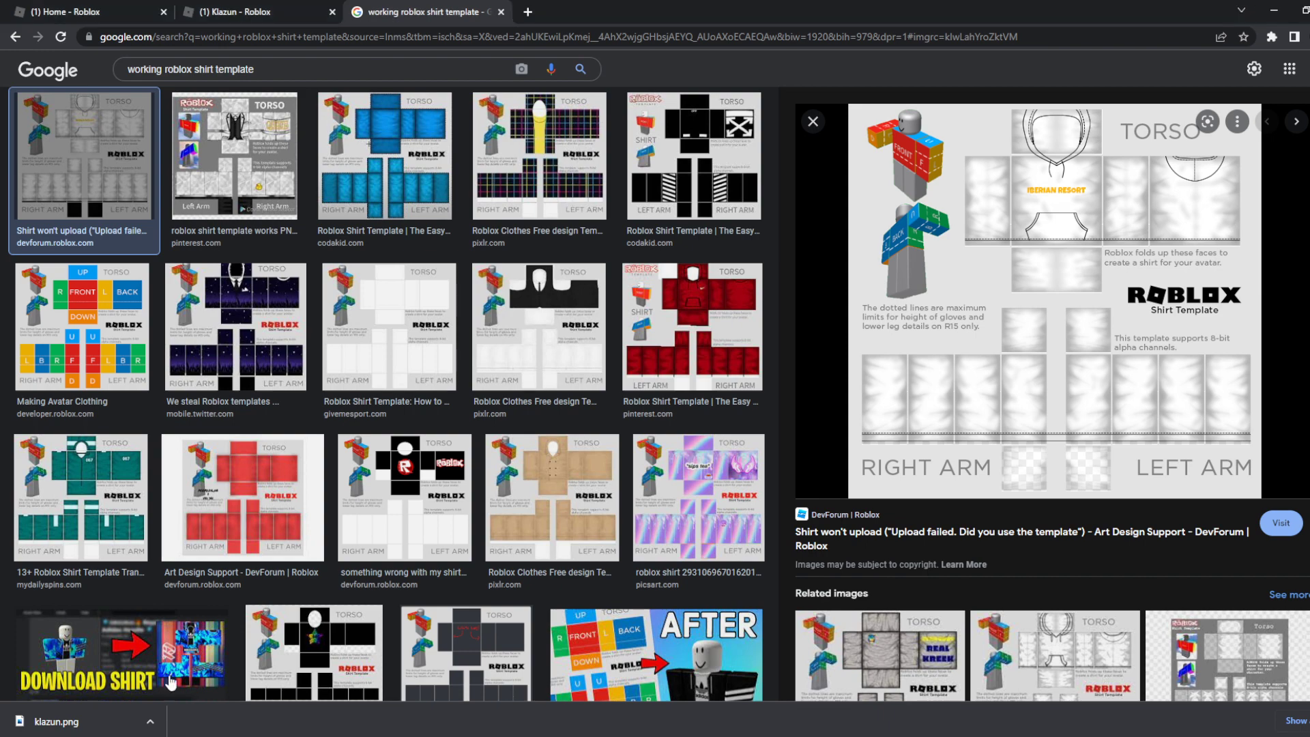
Open the creator dashboard and view the Klazun group's creations list
left_click(83, 11)
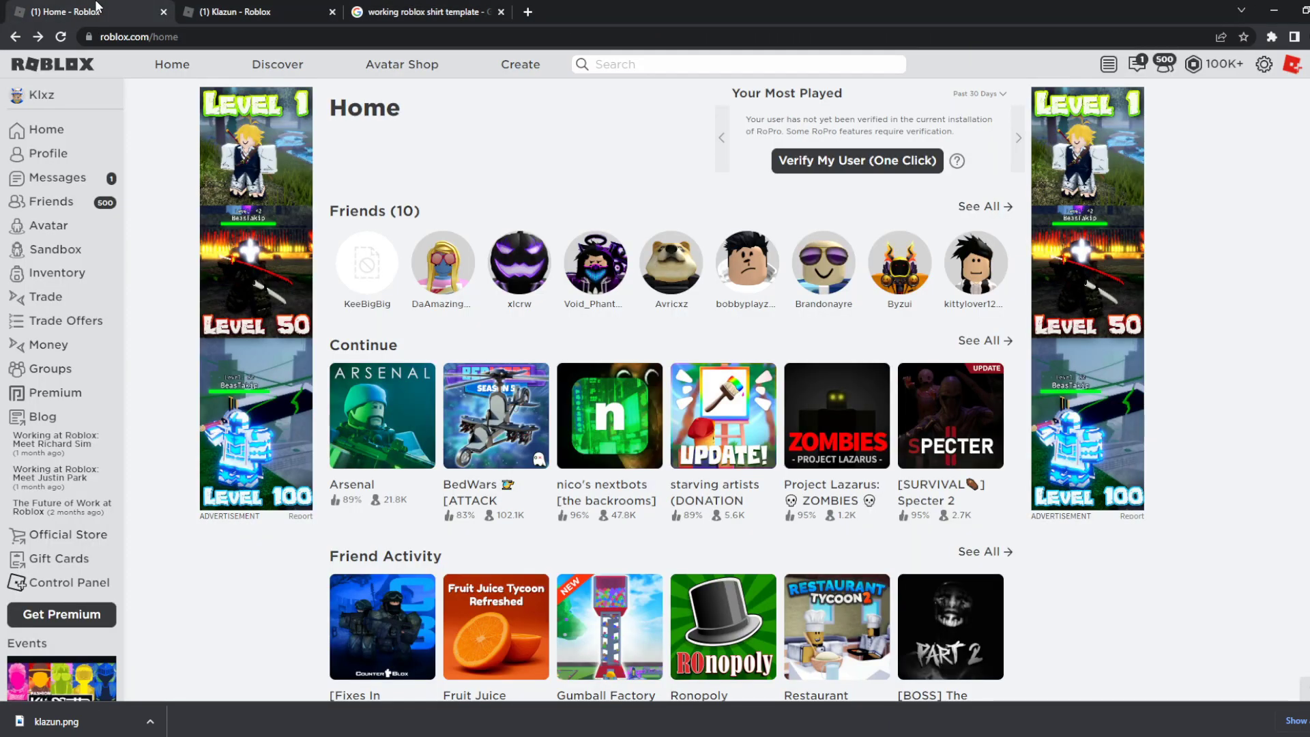
mouse_move(227, 60)
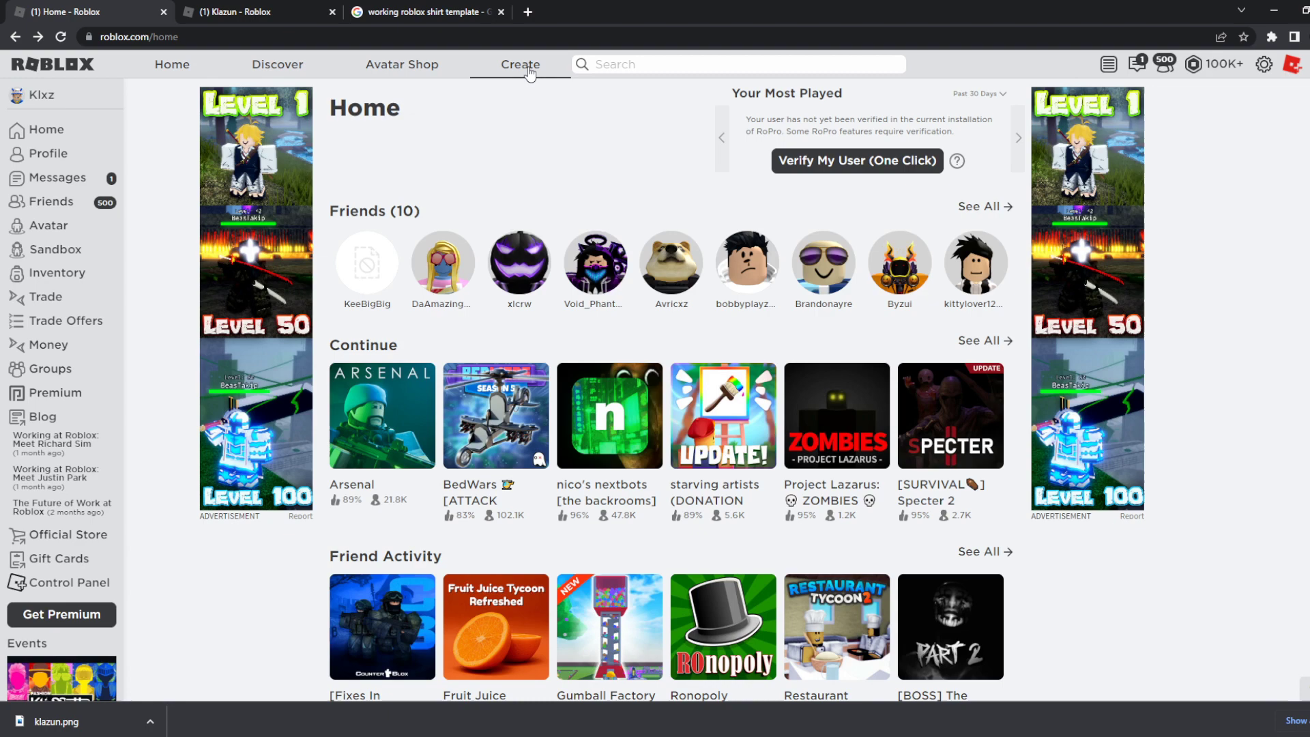
left_click(521, 64)
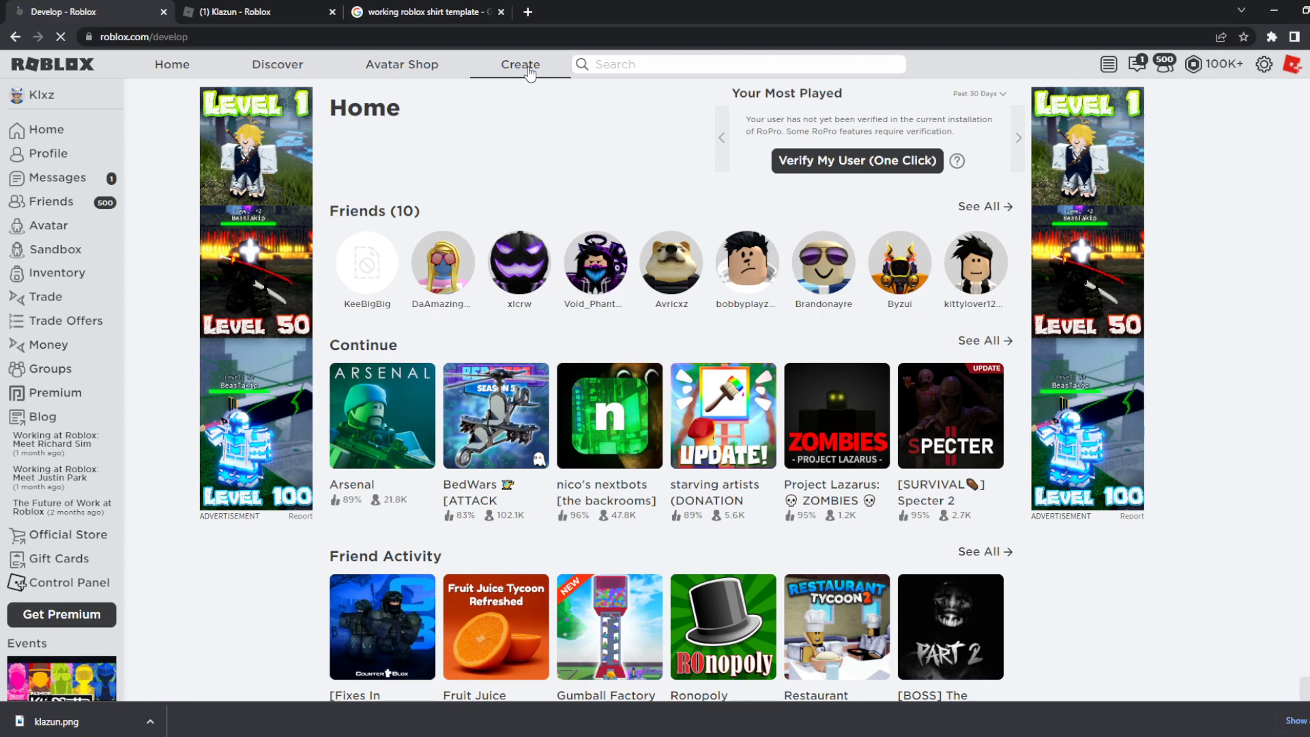
left_click(520, 64)
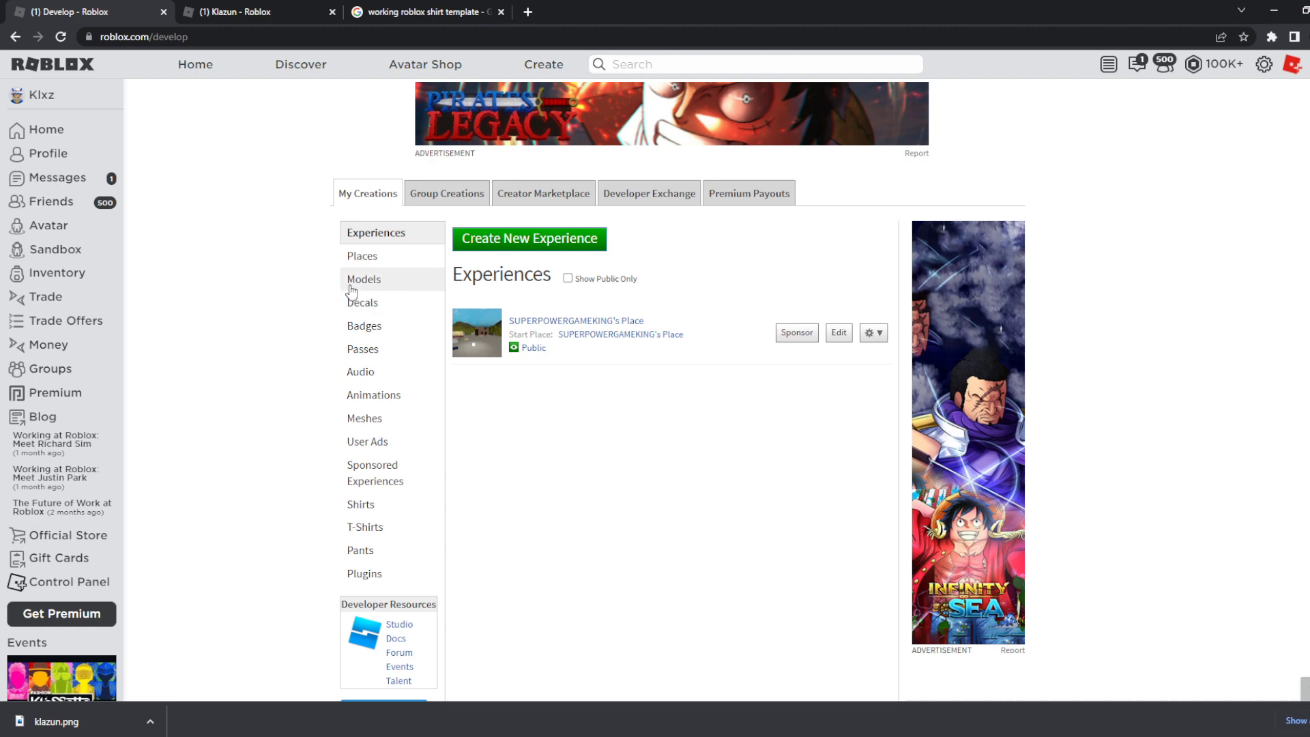
mouse_move(1045, 253)
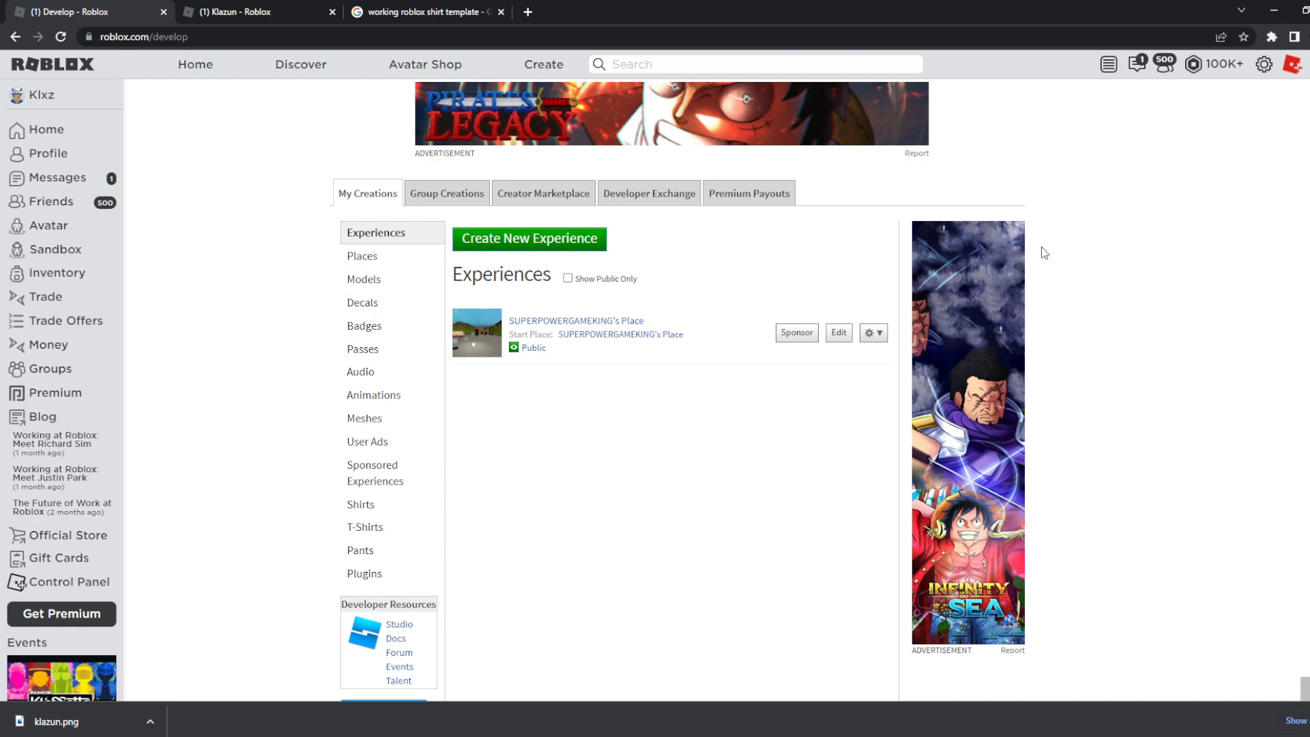
mouse_move(1036, 255)
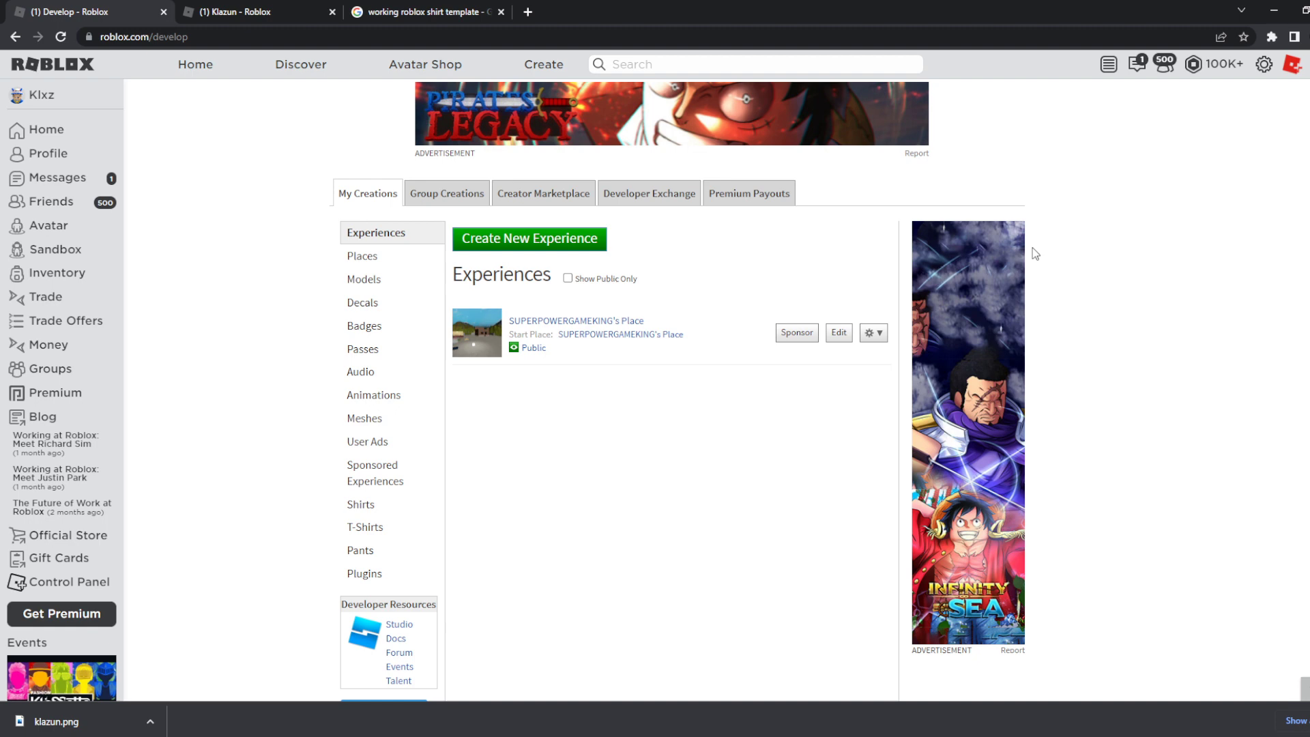
mouse_move(446, 193)
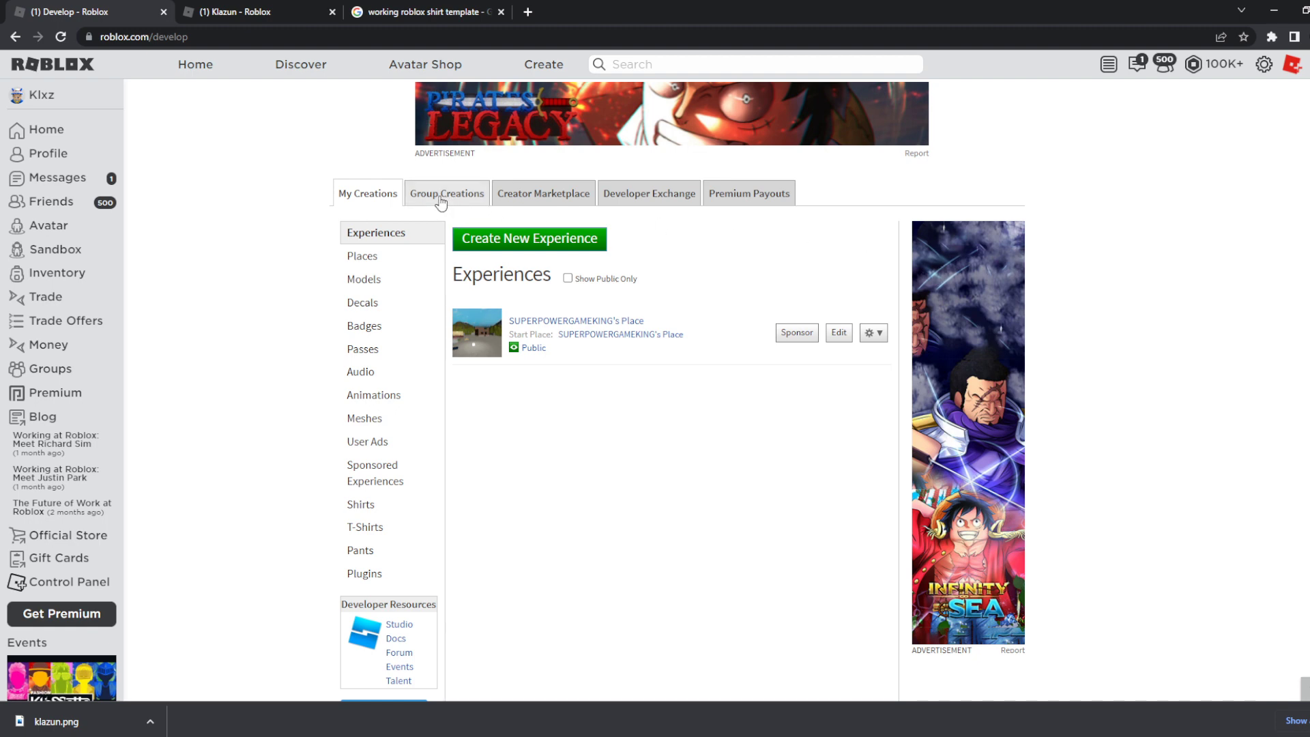
left_click(446, 193)
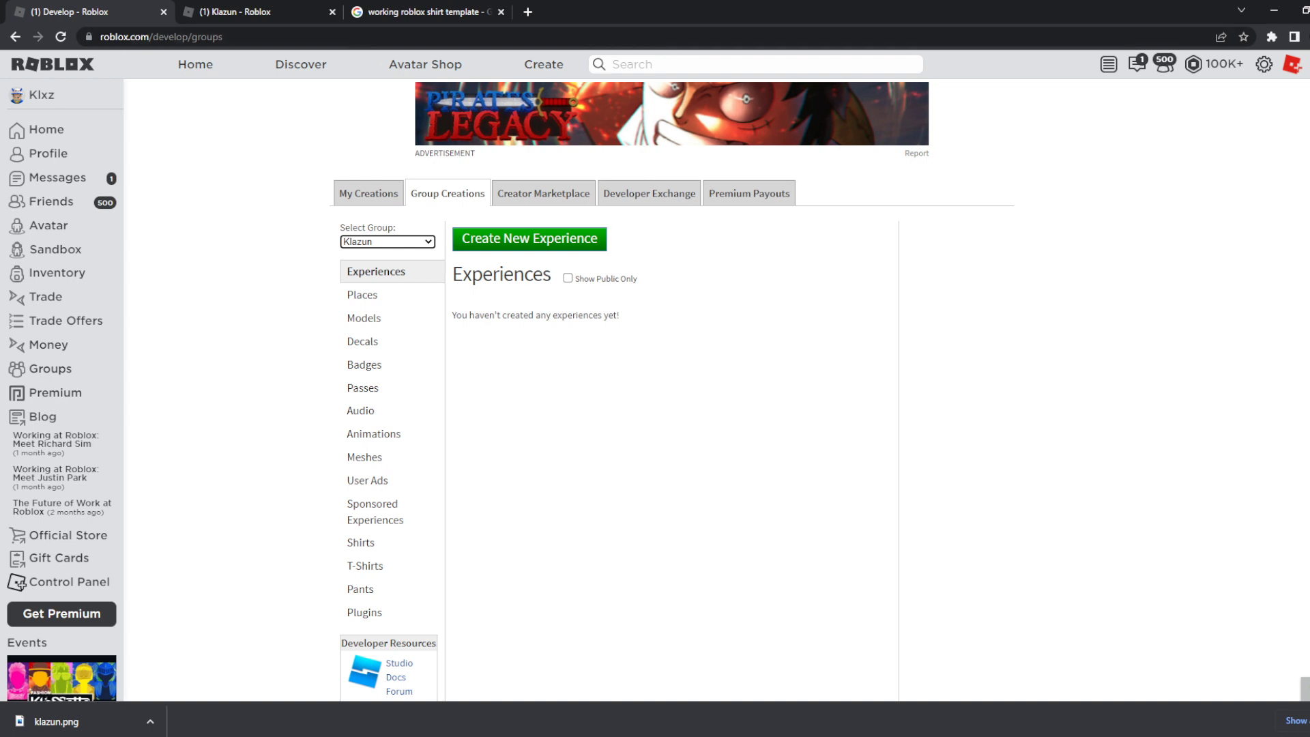
scroll("down", 3)
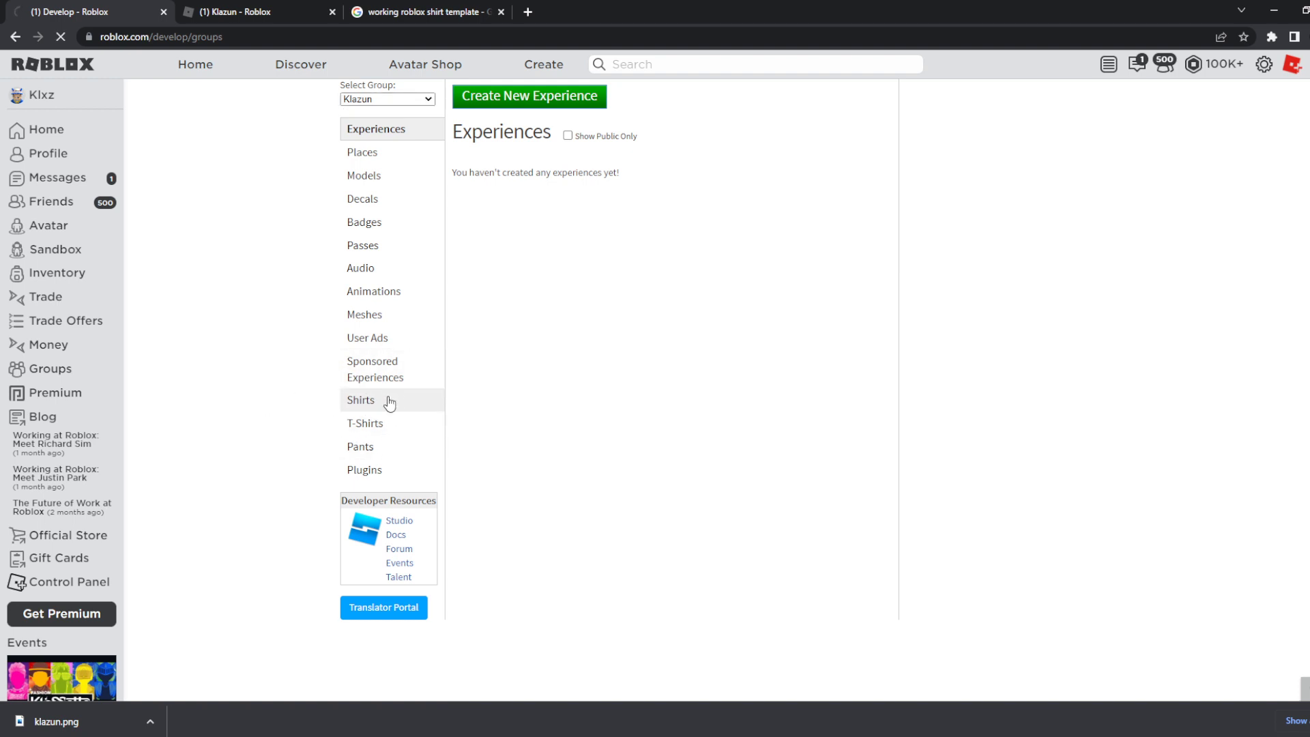
Upload the downloaded template image as a Klazun group shirt named 'Klazun2' for 10 Robux
left_click(360, 399)
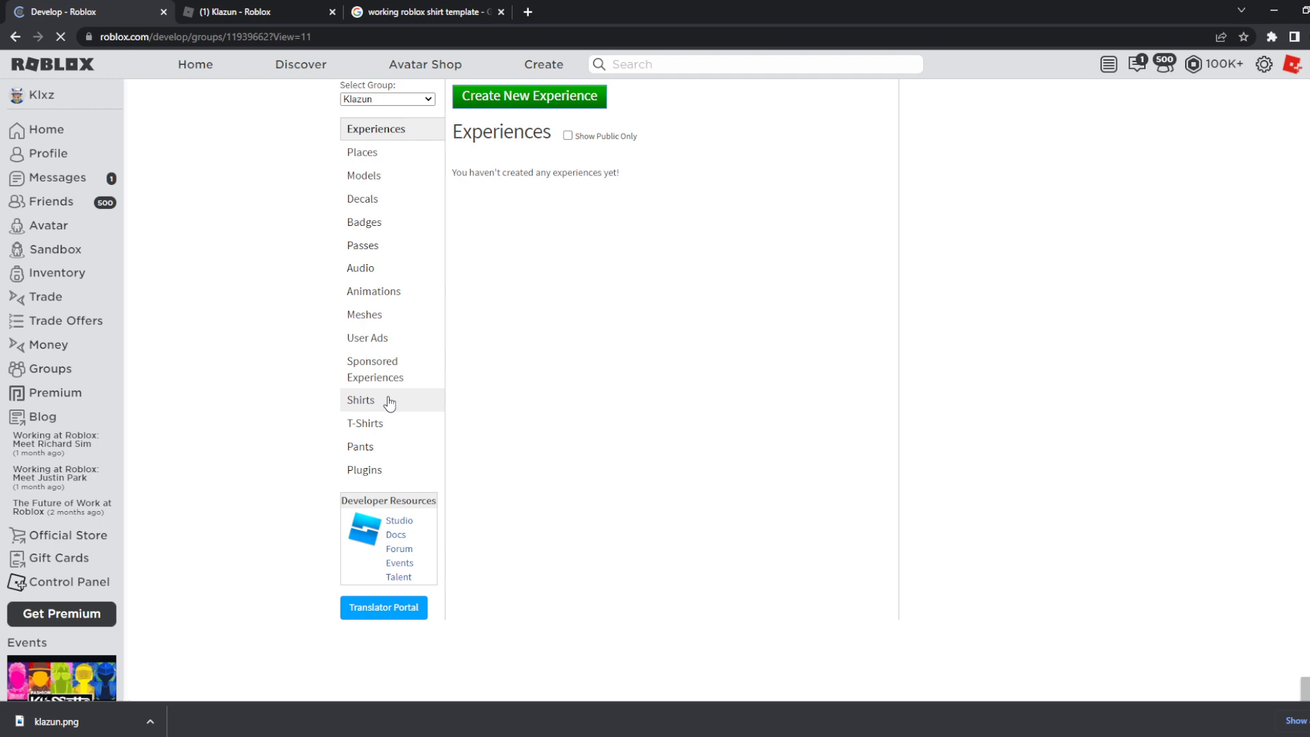
left_click(361, 399)
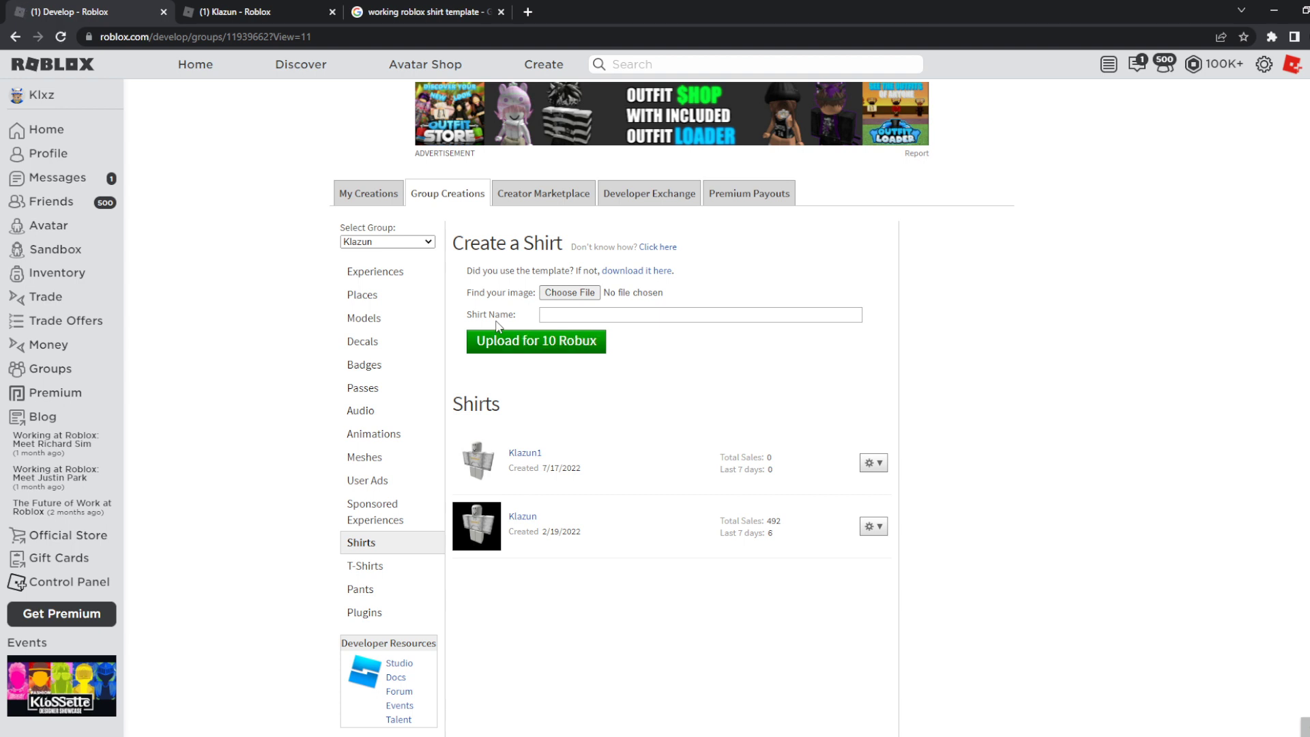
mouse_move(569, 292)
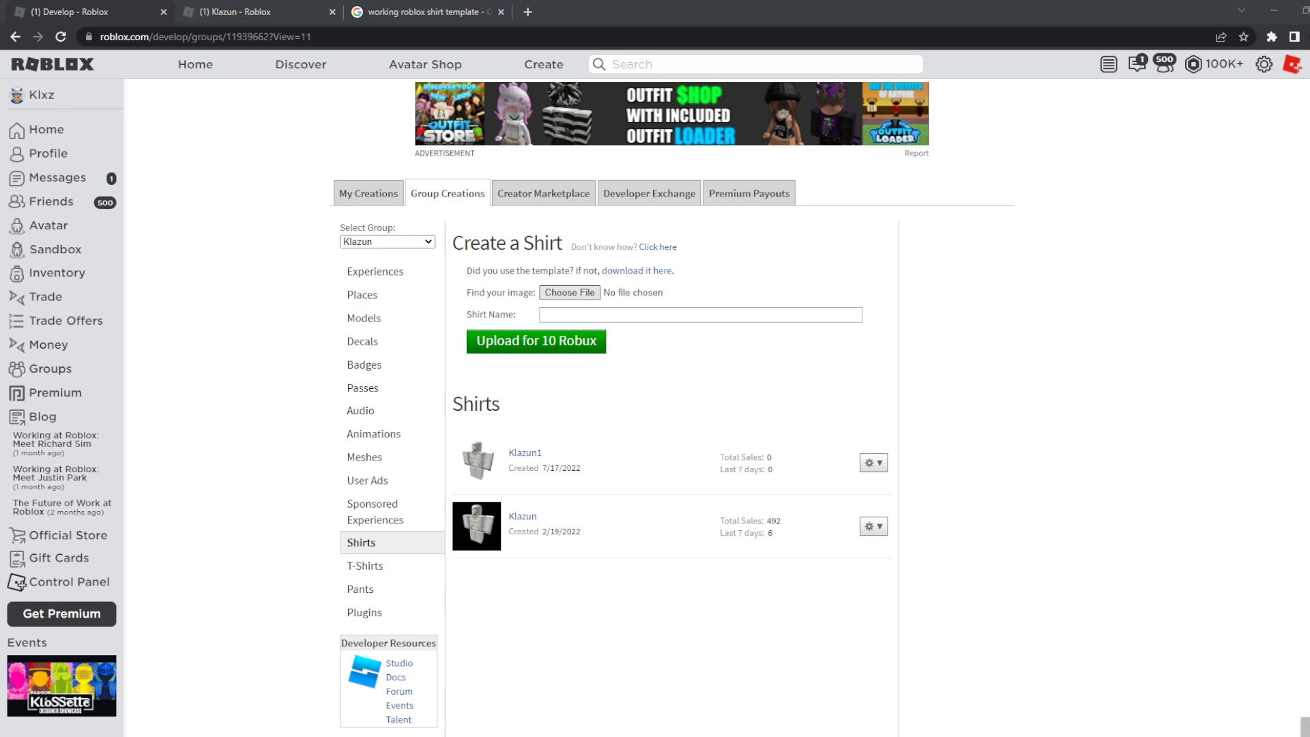
left_click(570, 293)
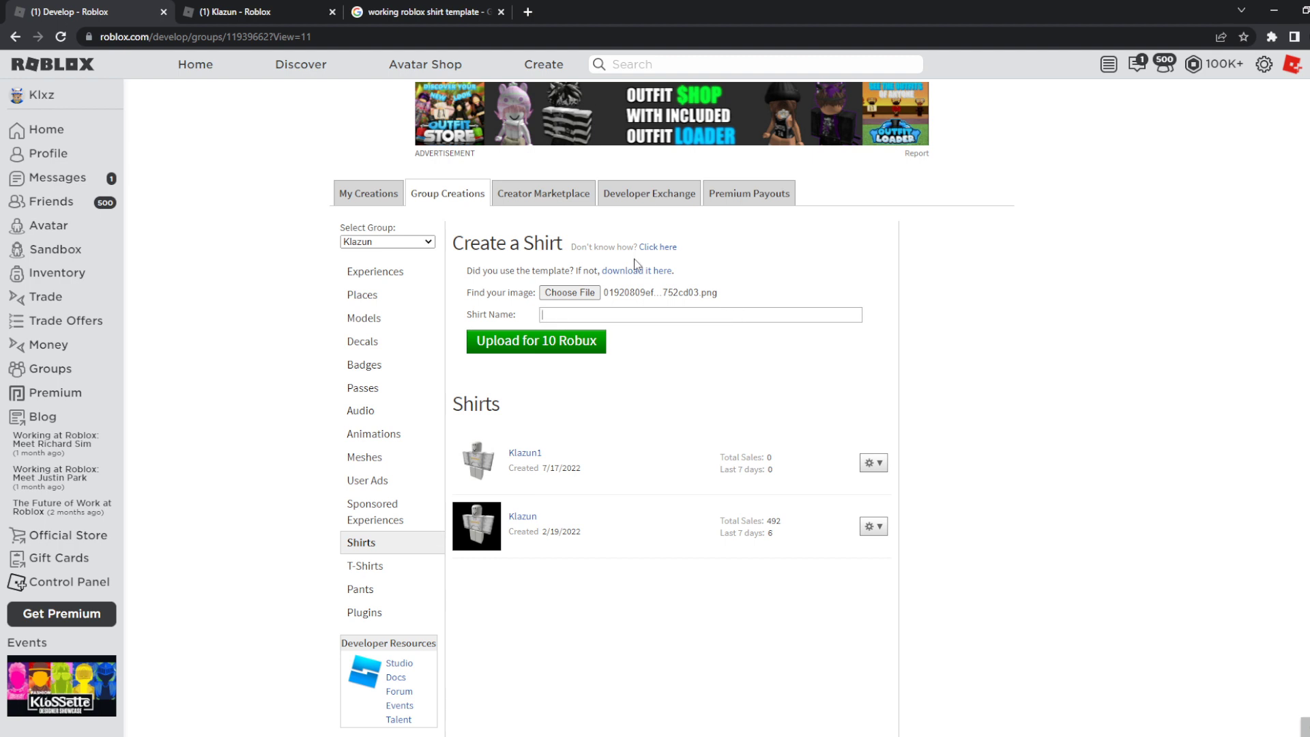
type("Klazun2")
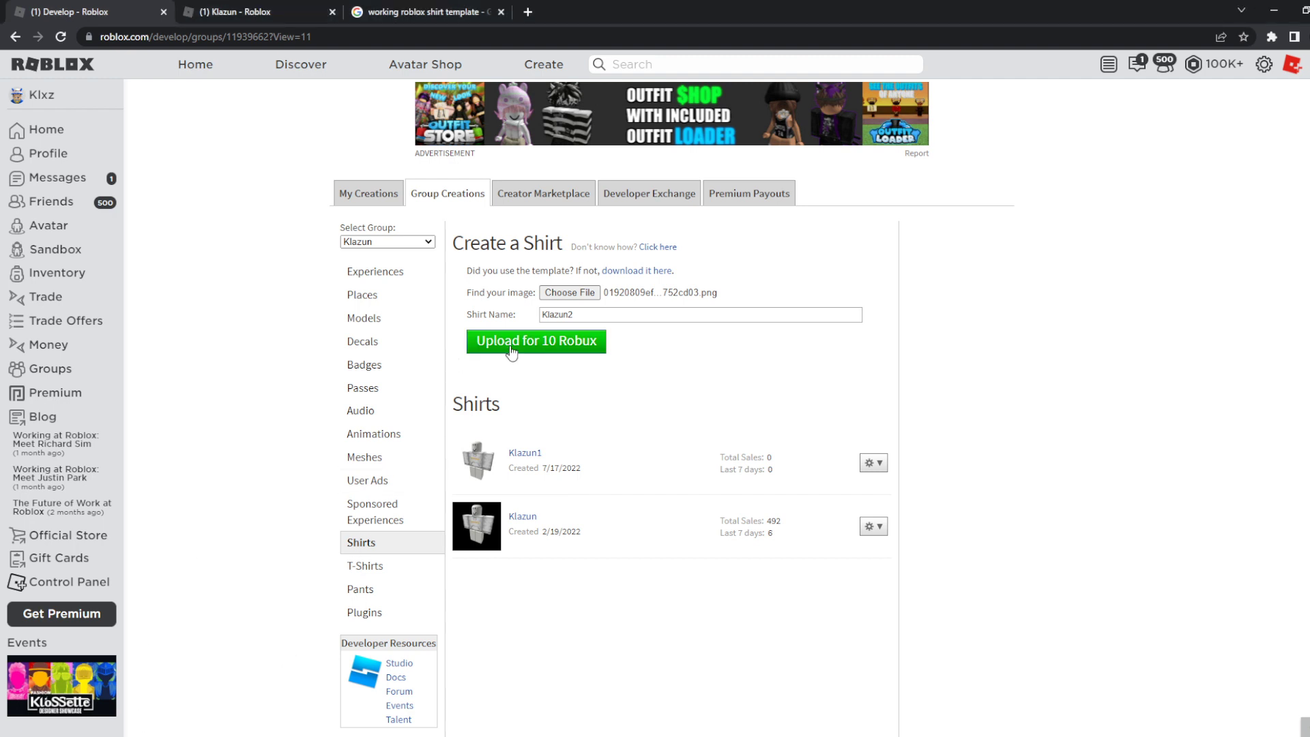
left_click(536, 341)
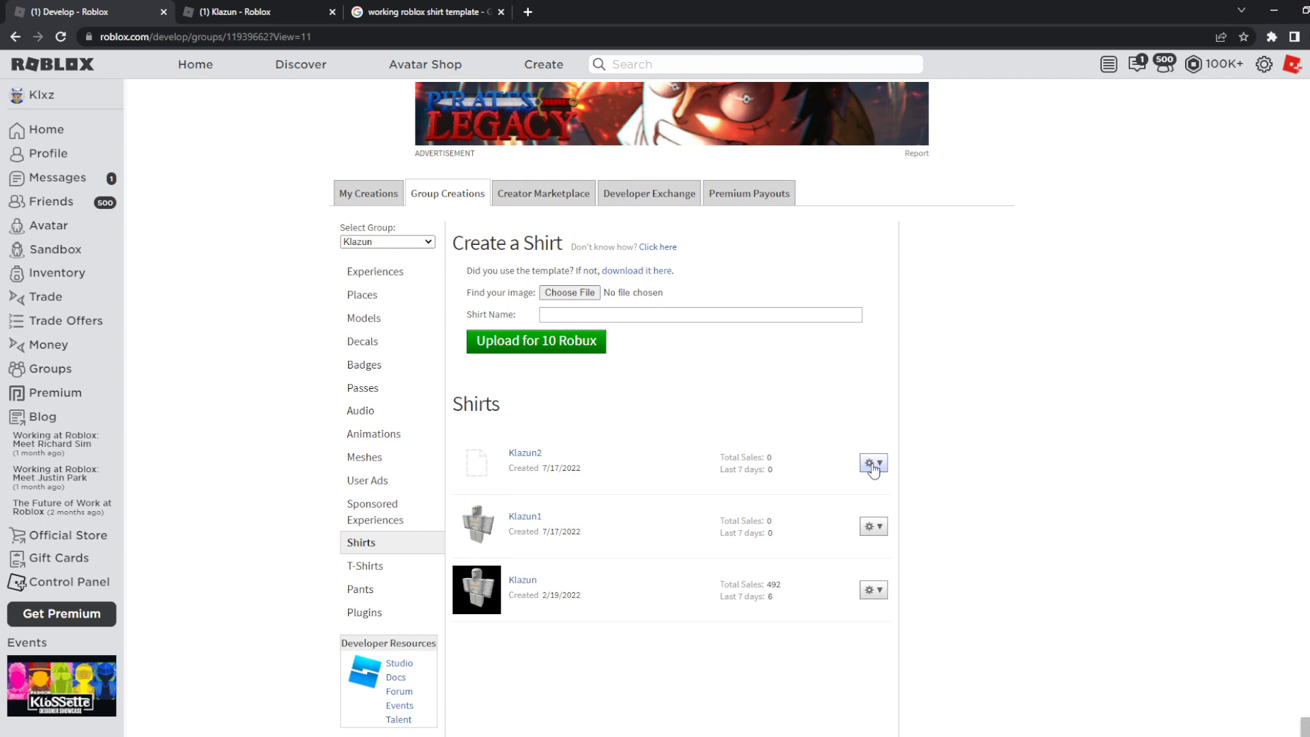
Choose Configure from the Klazun2 shirt's gear menu
left_click(873, 464)
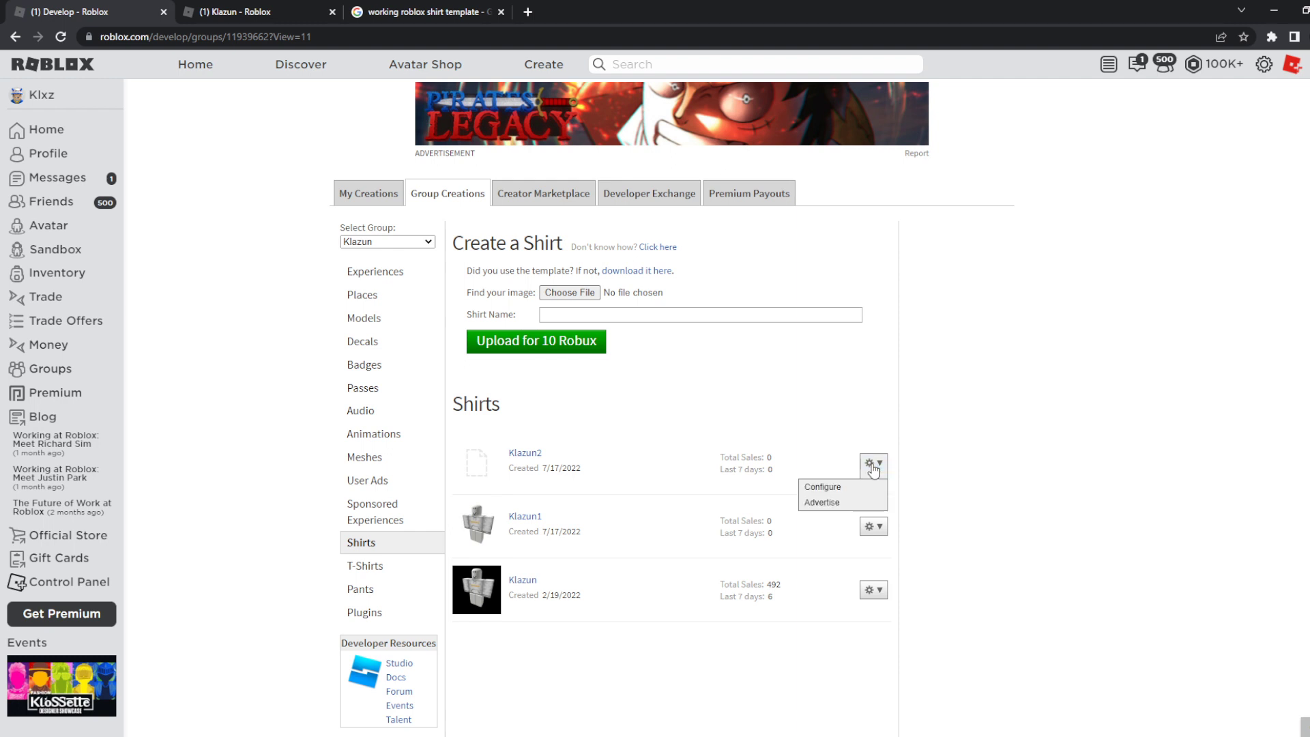
mouse_move(867, 468)
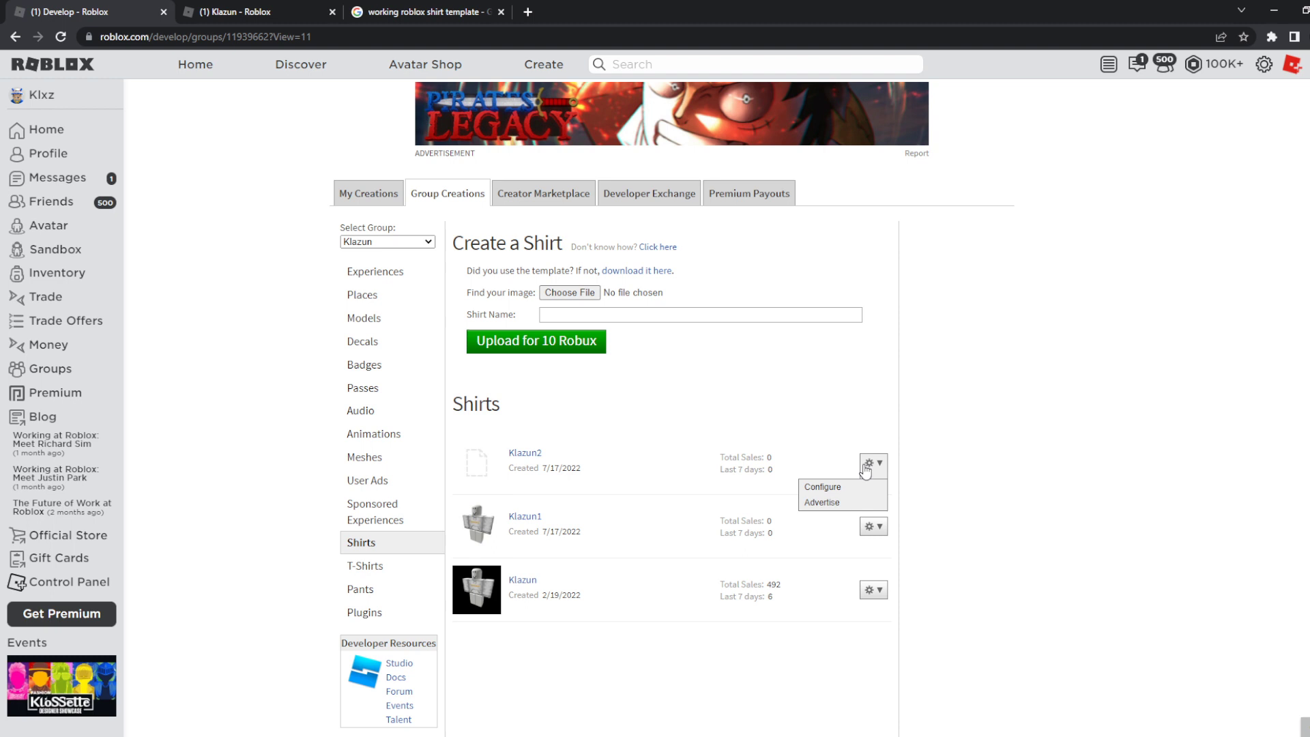
mouse_move(823, 490)
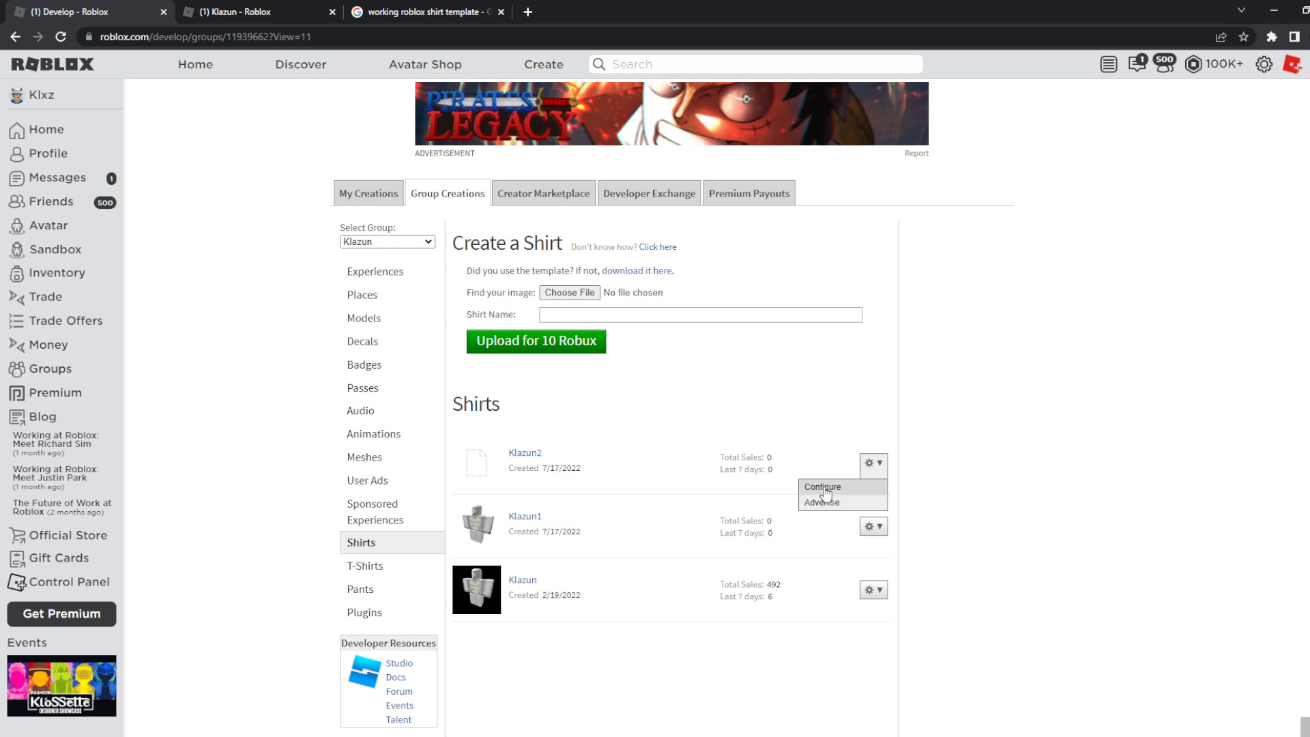
left_click(822, 487)
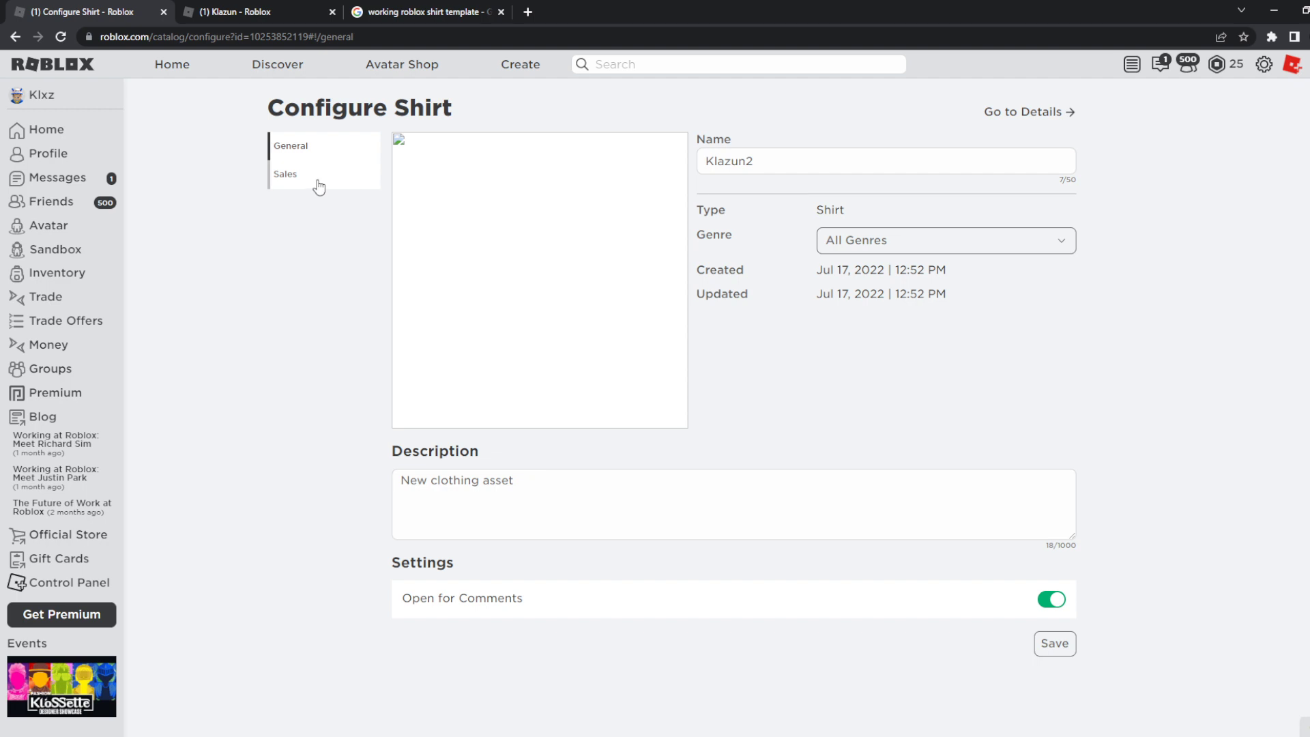
mouse_move(319, 185)
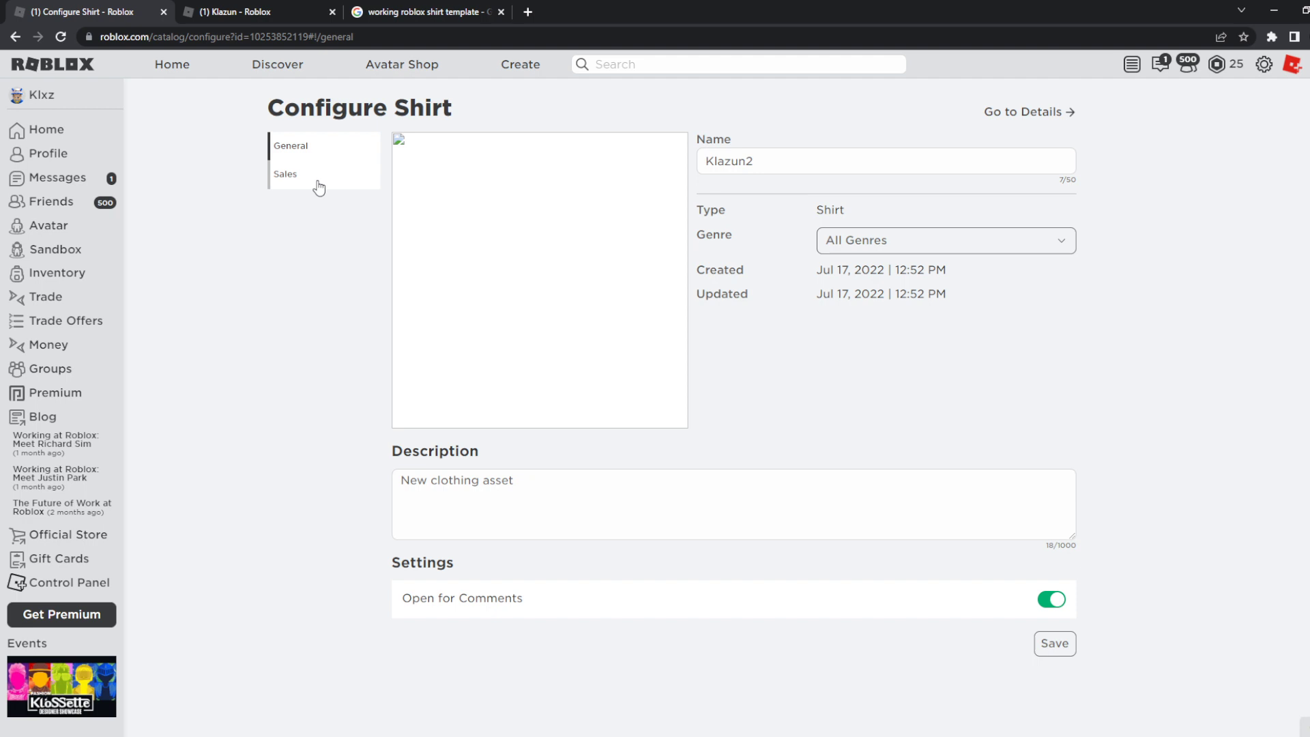
Enable Item for Sale on Klazun2 at 10 Robux, save, and return to the Klazun group page
left_click(285, 174)
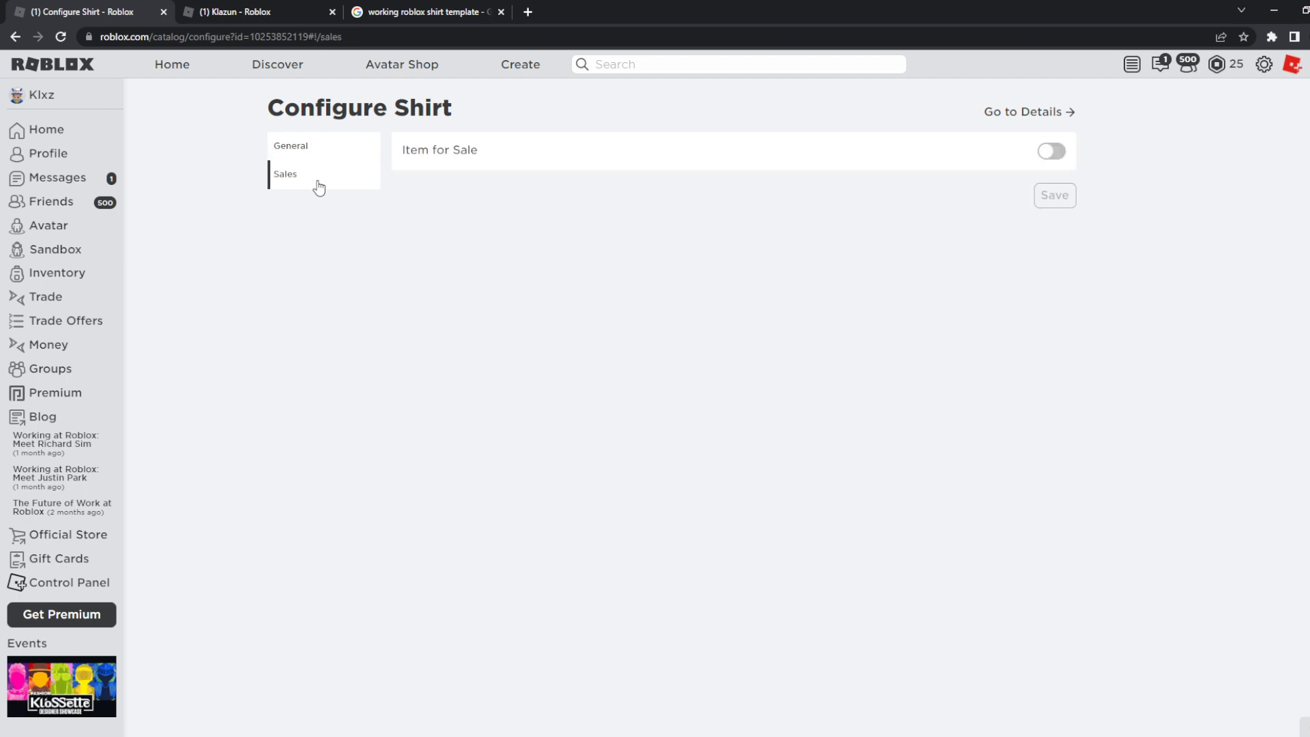
left_click(1051, 152)
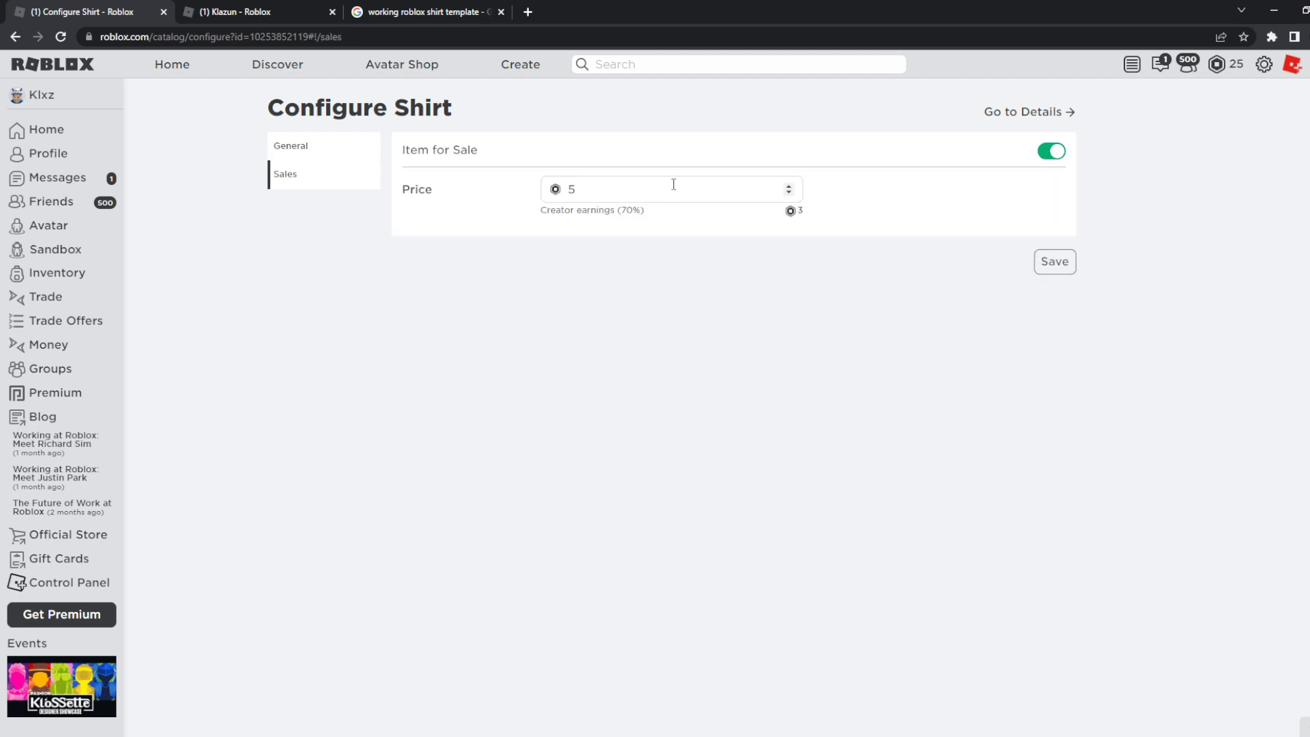
type("10")
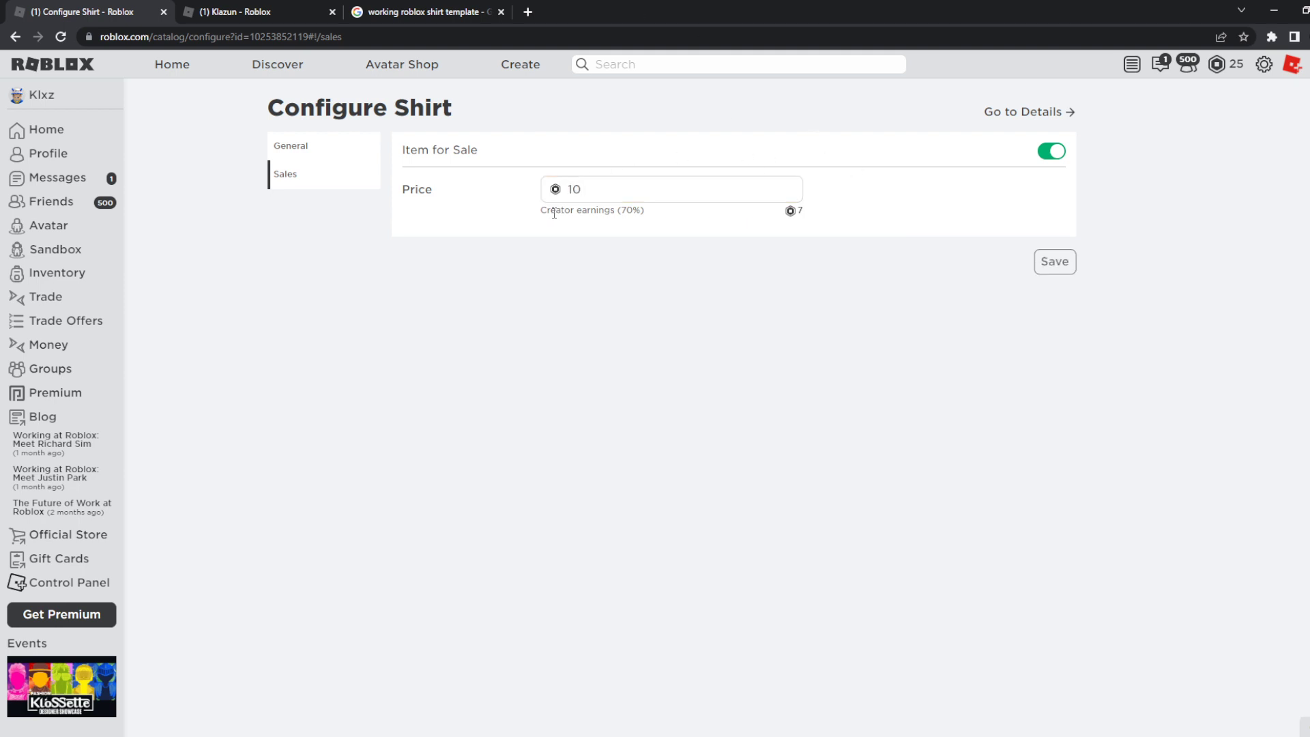
mouse_move(593, 212)
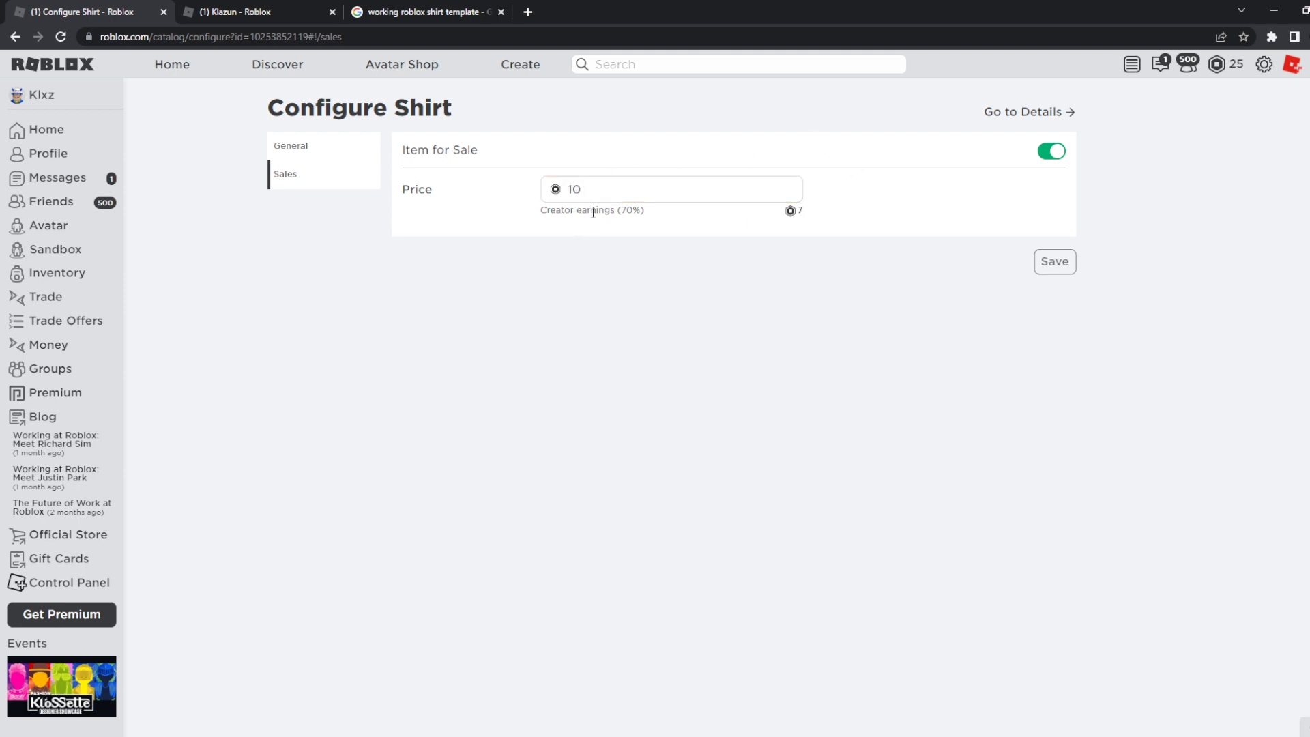
mouse_move(723, 227)
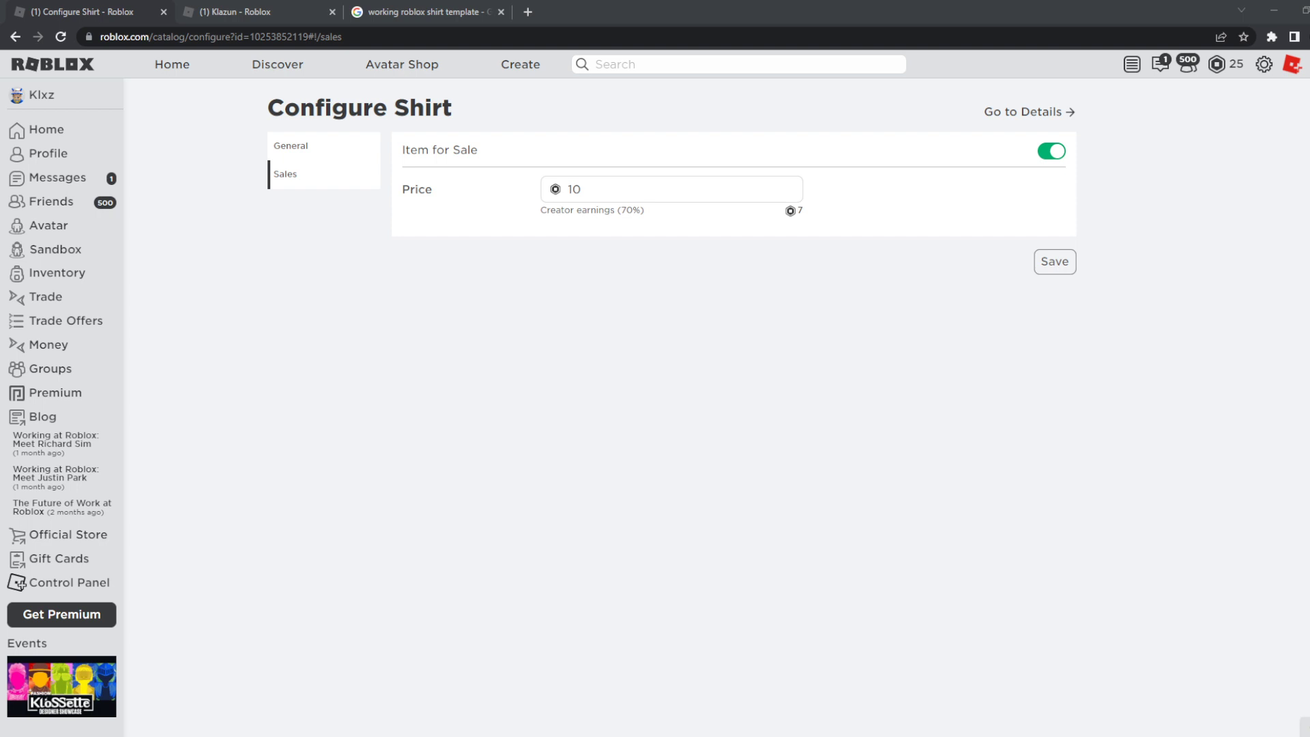
mouse_move(285, 622)
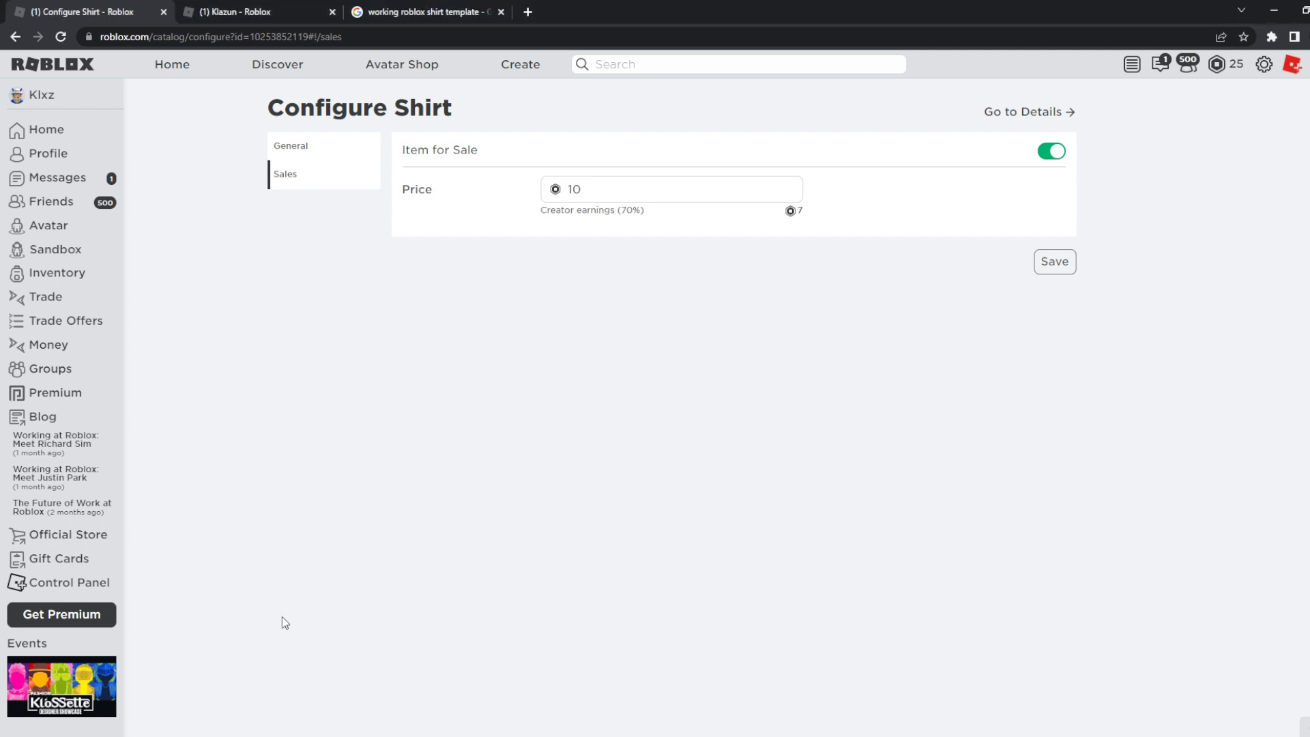
left_click(1054, 261)
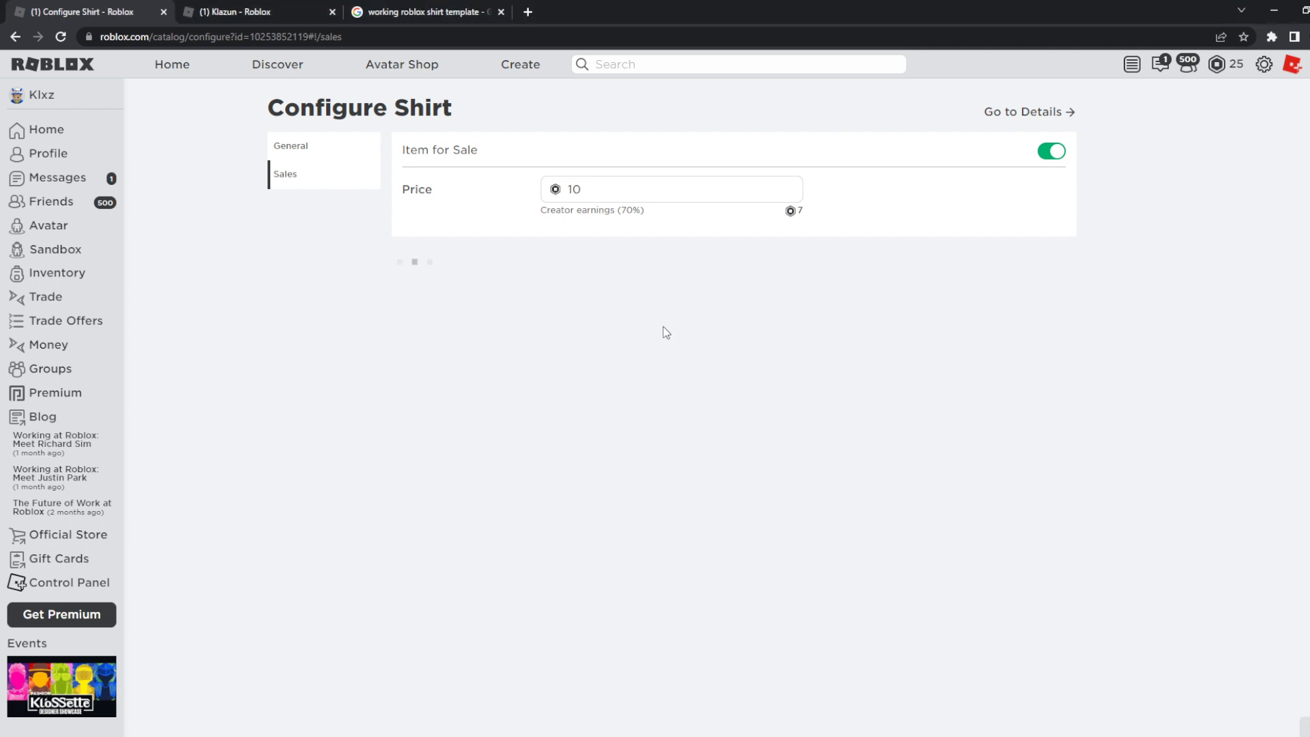
left_click(1054, 261)
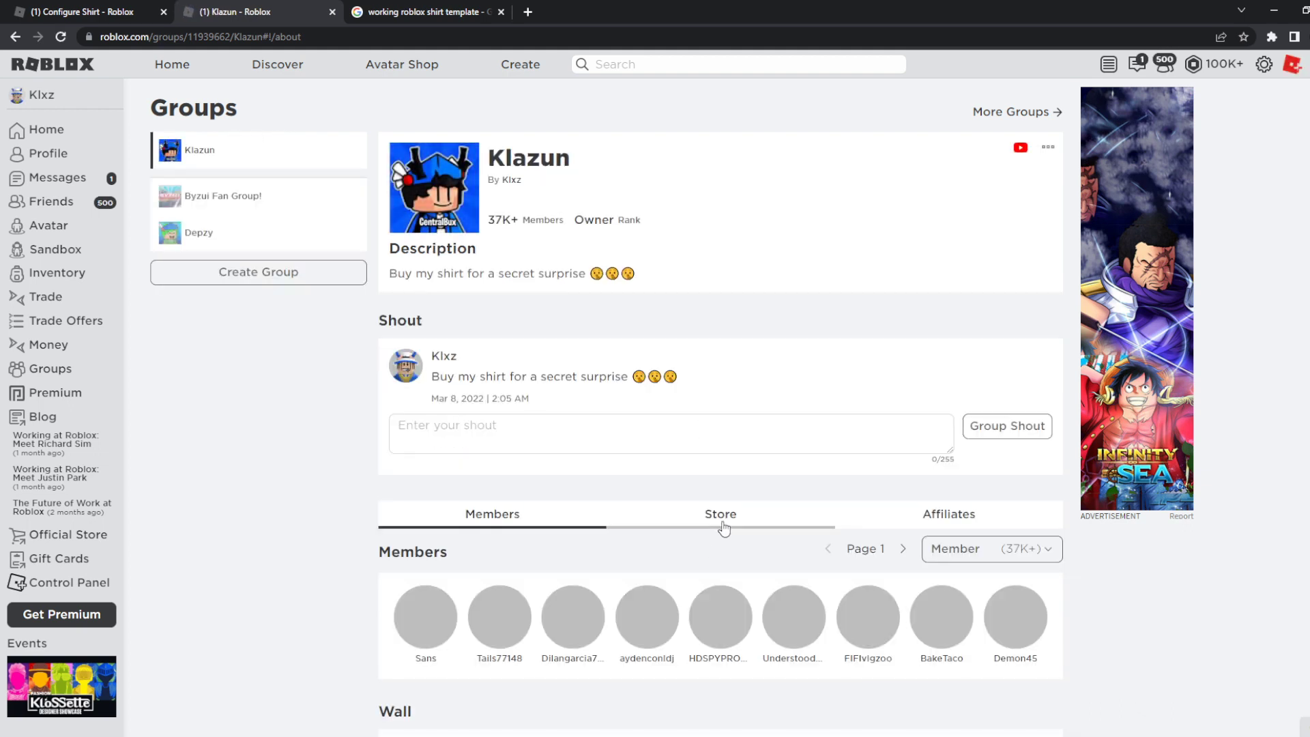
Check Klazun2 lists at 10 Robux in the Klazun store, then close the settings and template tabs
left_click(719, 514)
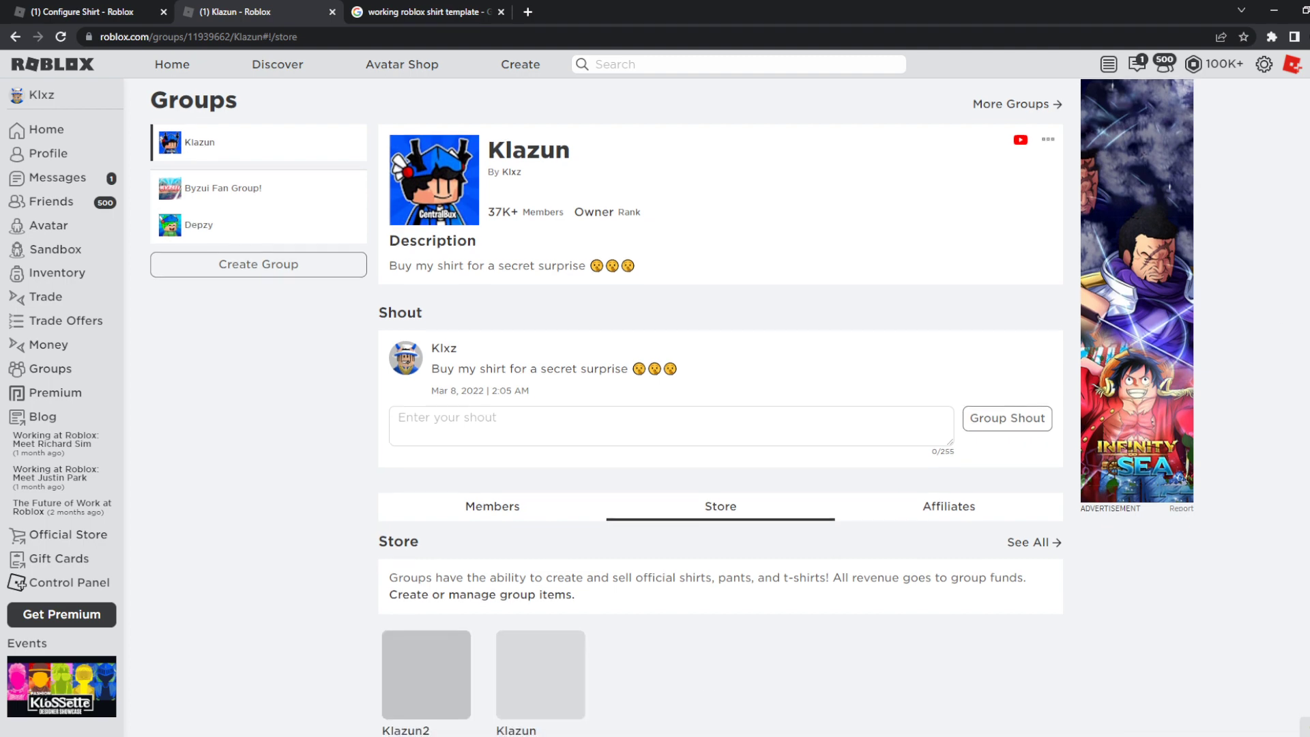
scroll("down", 3)
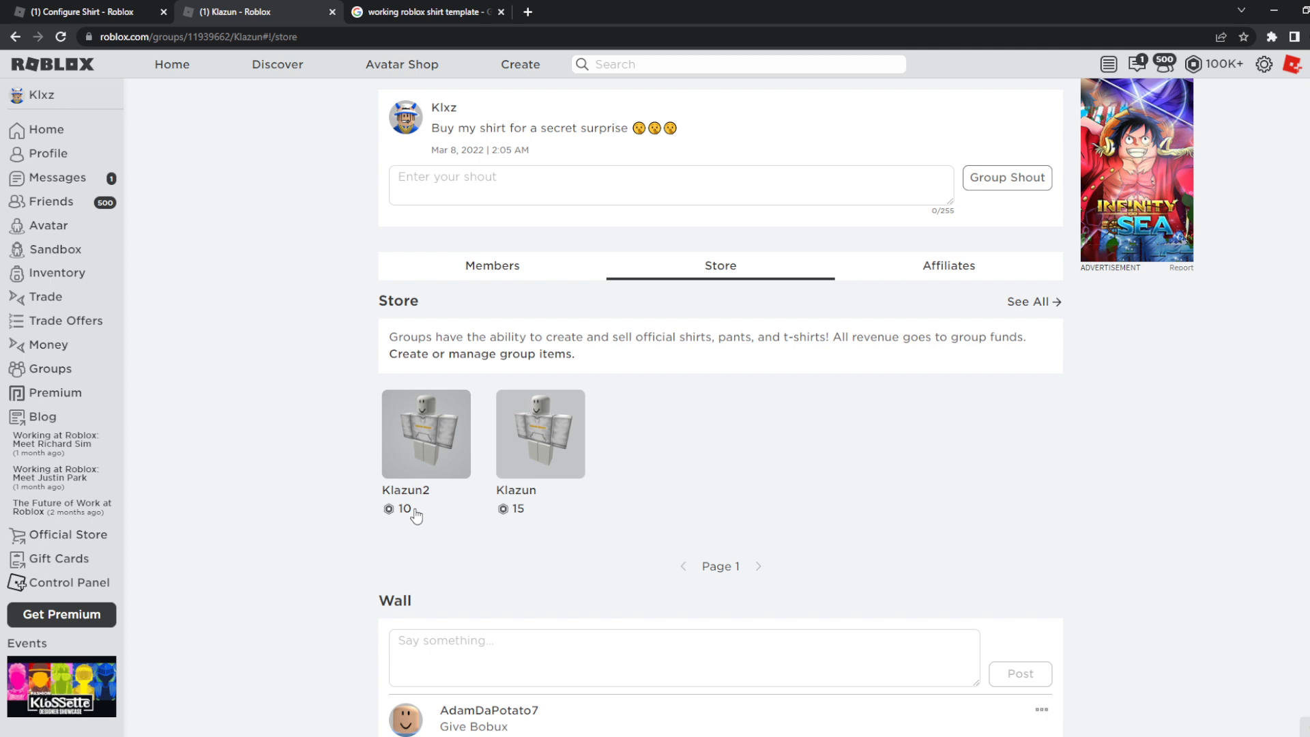
mouse_move(282, 621)
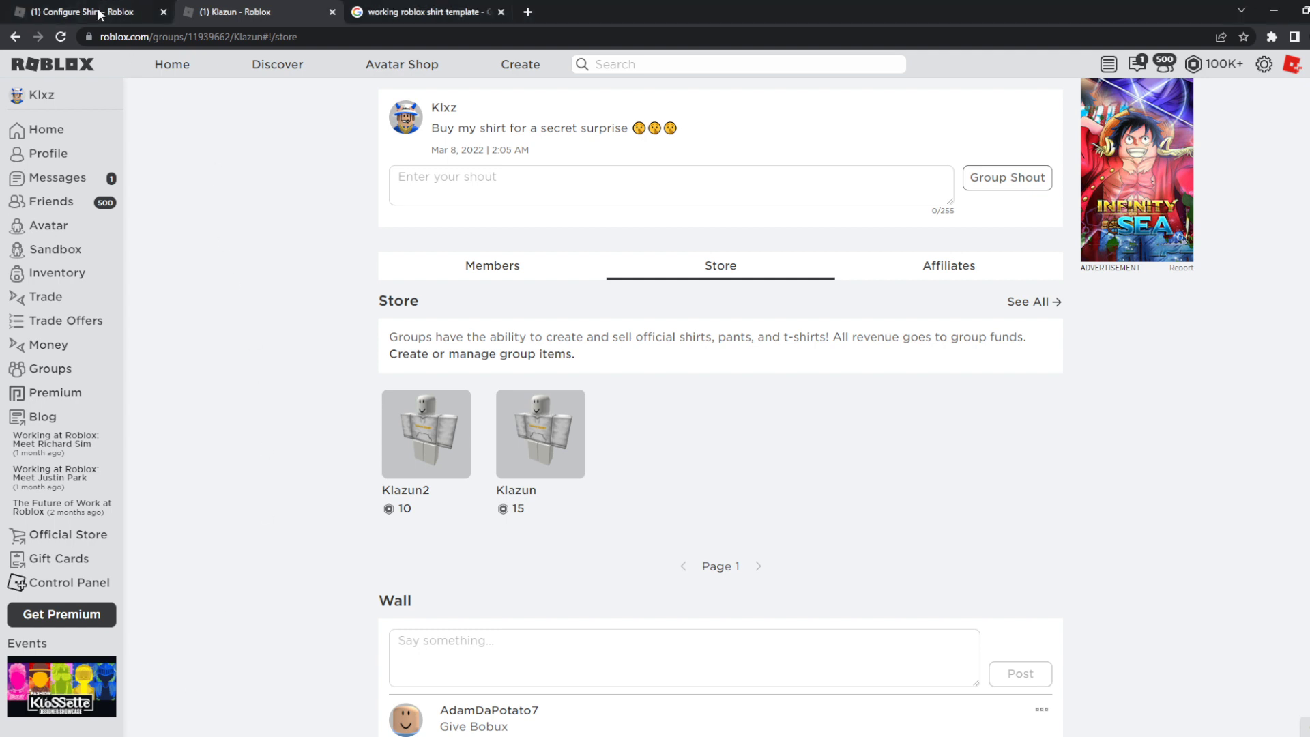
left_click(79, 12)
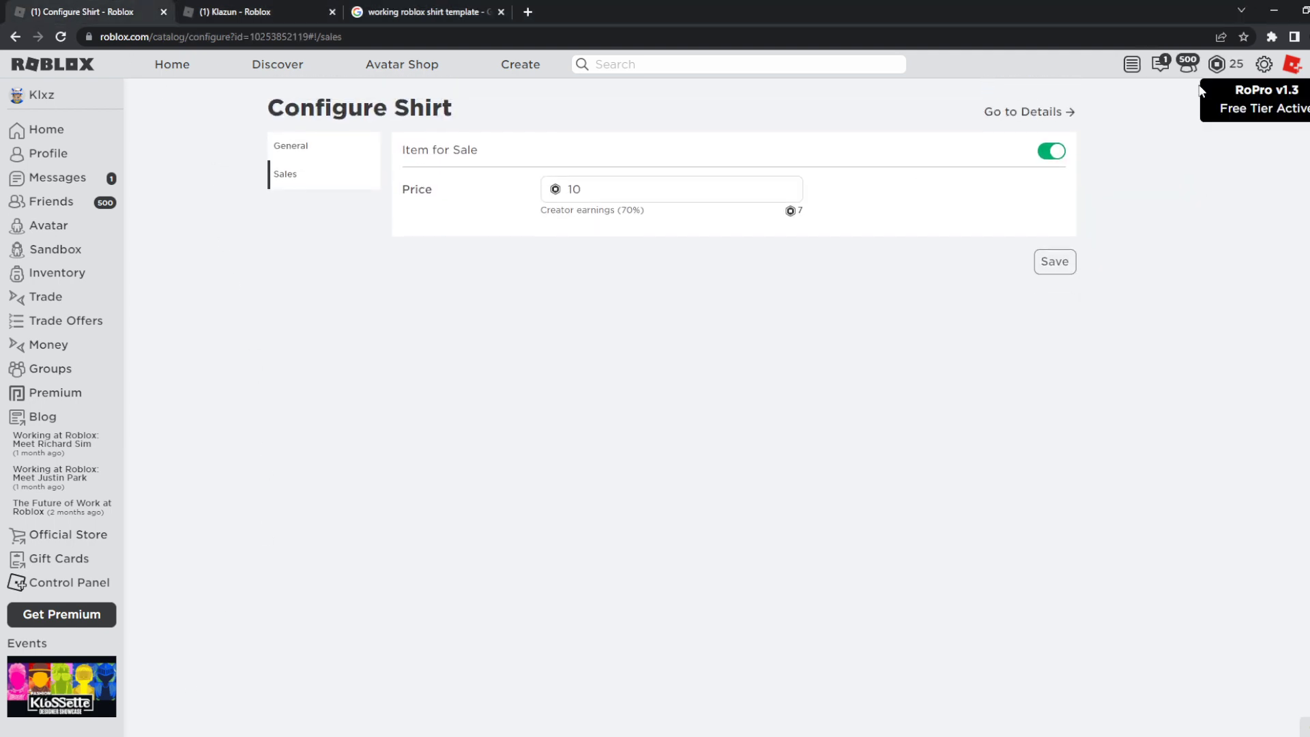
left_click(331, 12)
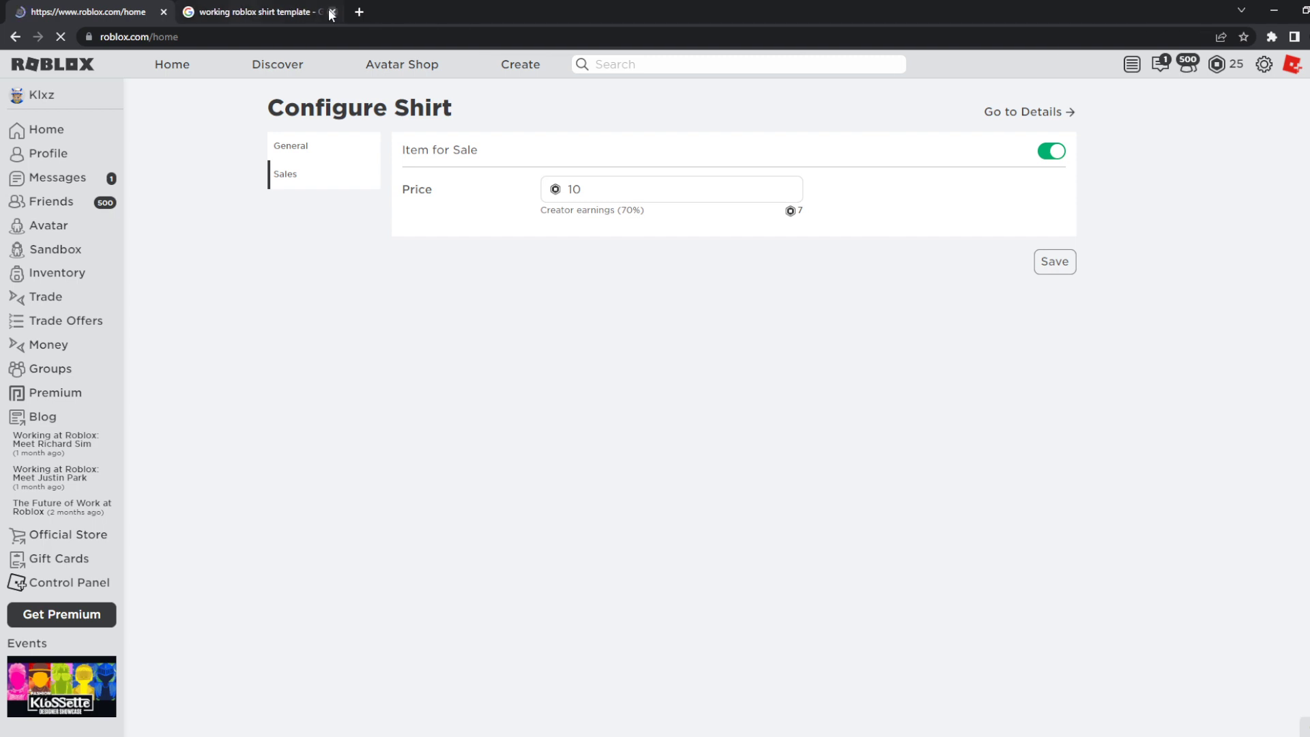
left_click(83, 11)
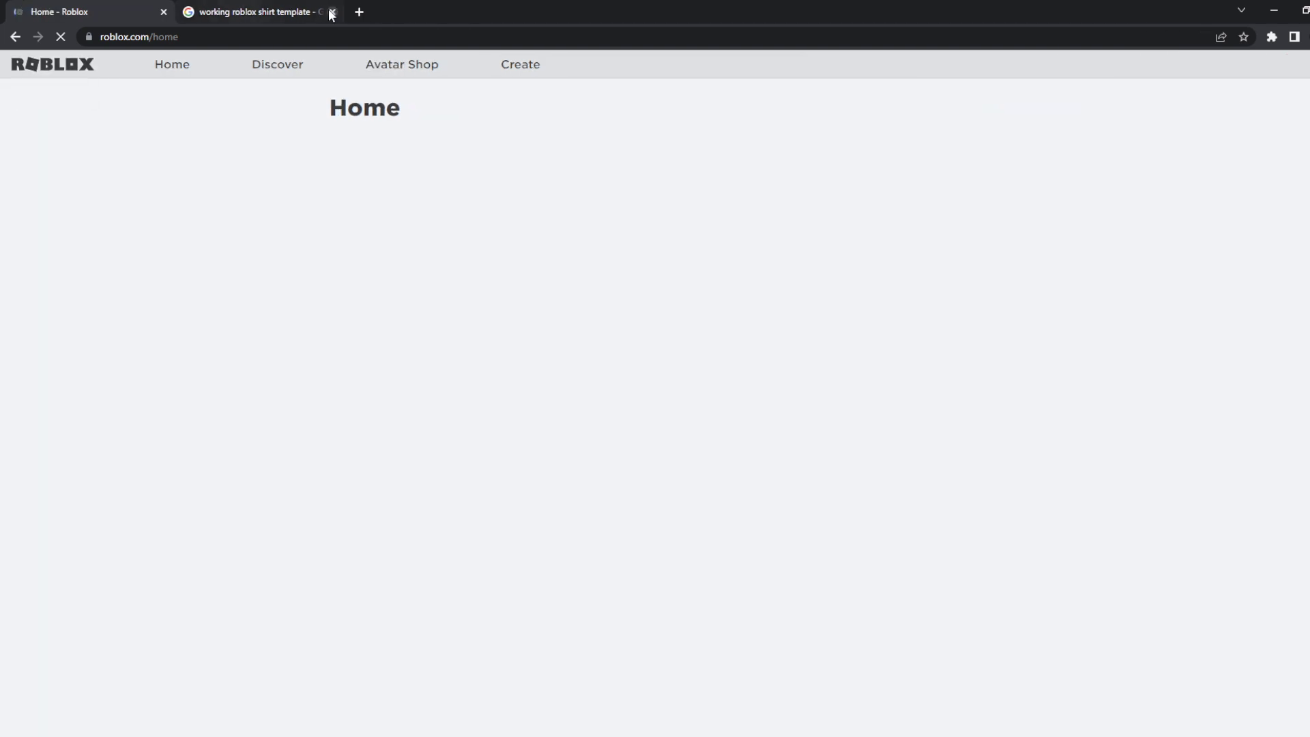